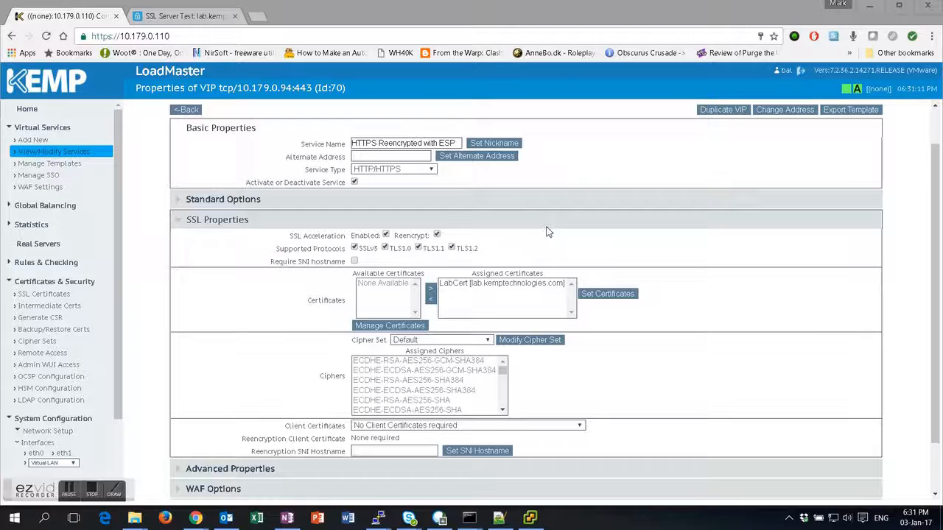
{"action": "mouse_move", "coordinate": [545, 245]}
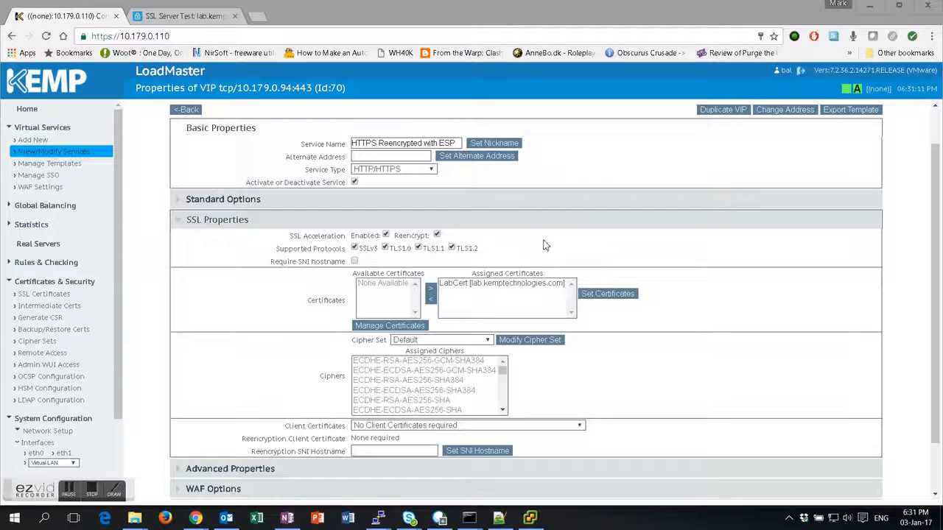
{"action": "mouse_move", "coordinate": [501, 295]}
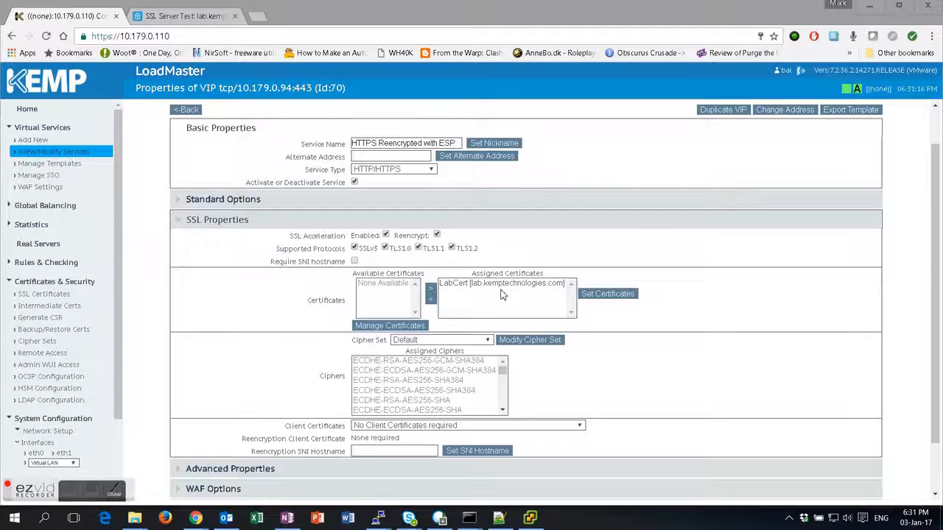
- Point out the certificate currently assigned to the LoadMaster virtual service
{"action": "left_click", "coordinate": [502, 283]}
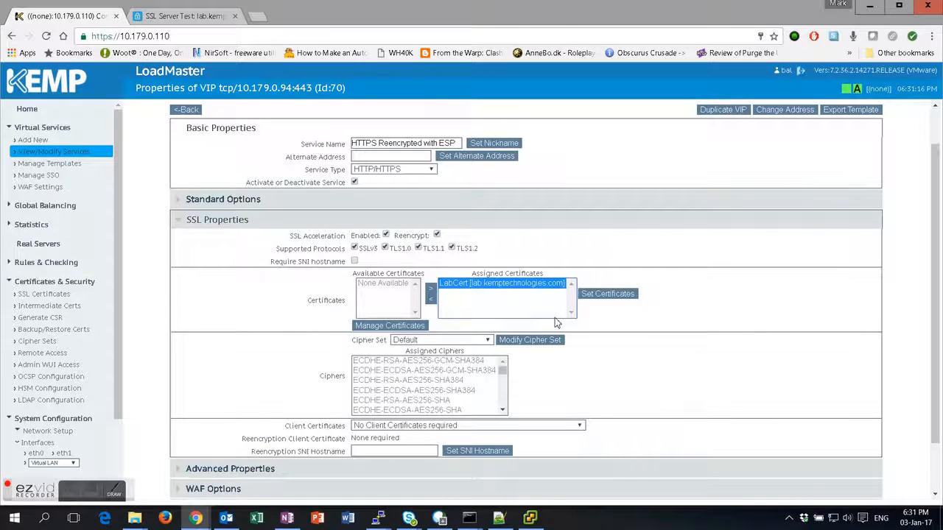
{"action": "mouse_move", "coordinate": [253, 101]}
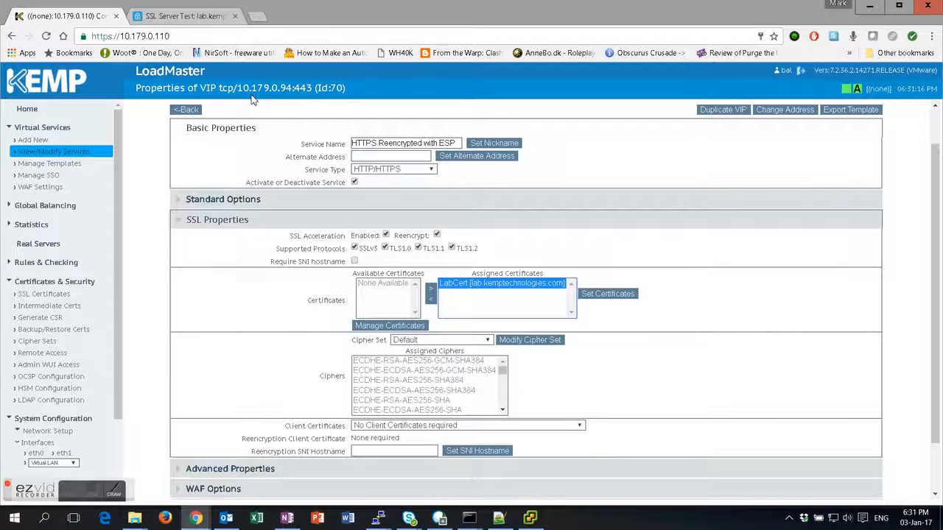
{"action": "mouse_move", "coordinate": [289, 235]}
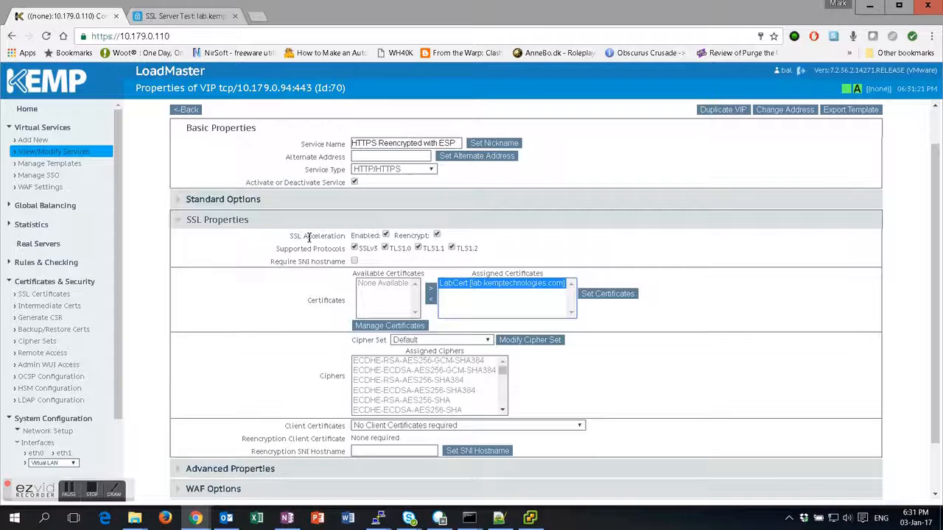
{"action": "scroll", "scroll_direction": "down", "scroll_amount": 3}
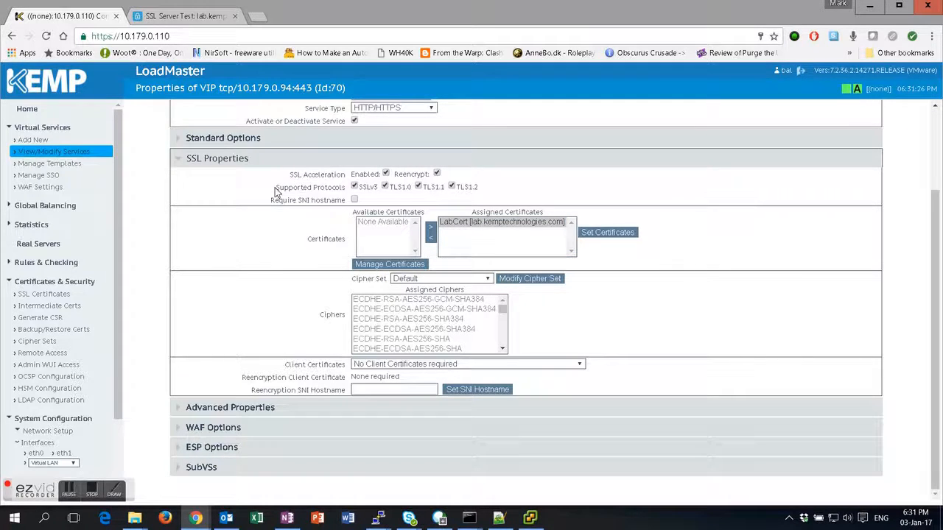
{"action": "scroll", "scroll_direction": "up", "scroll_amount": 3}
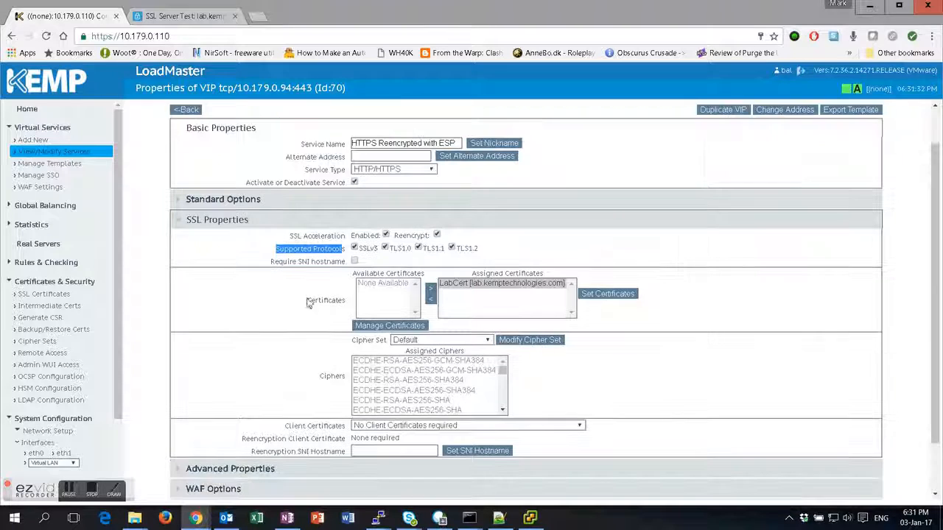
{"action": "mouse_move", "coordinate": [280, 286]}
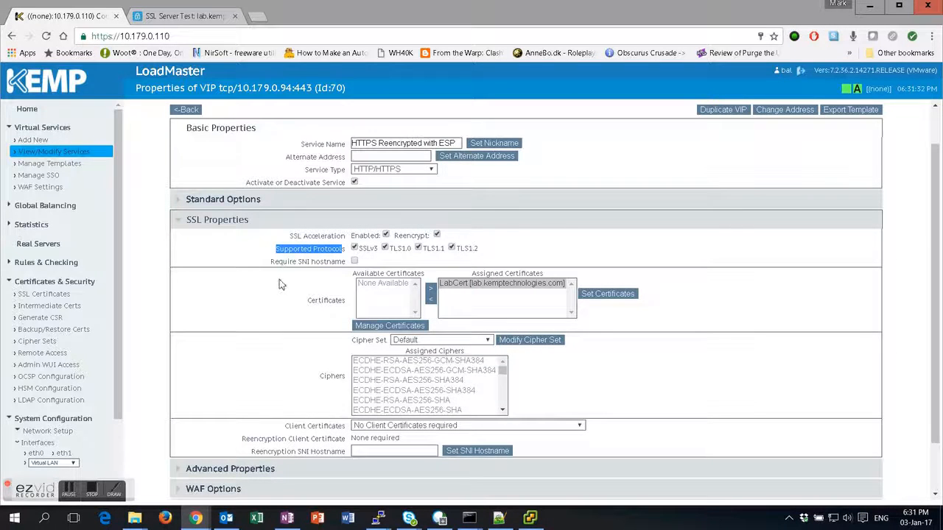
{"action": "mouse_move", "coordinate": [265, 293]}
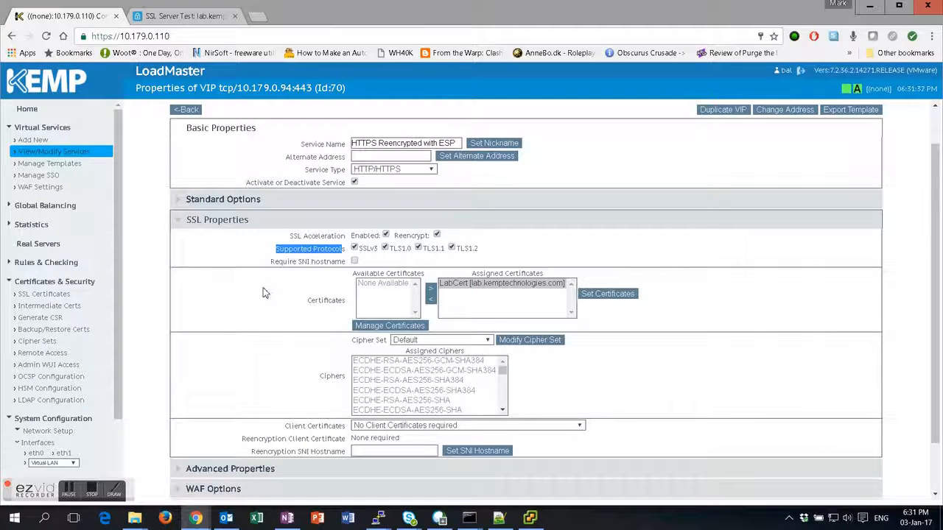
{"action": "scroll", "scroll_direction": "up", "scroll_amount": 3}
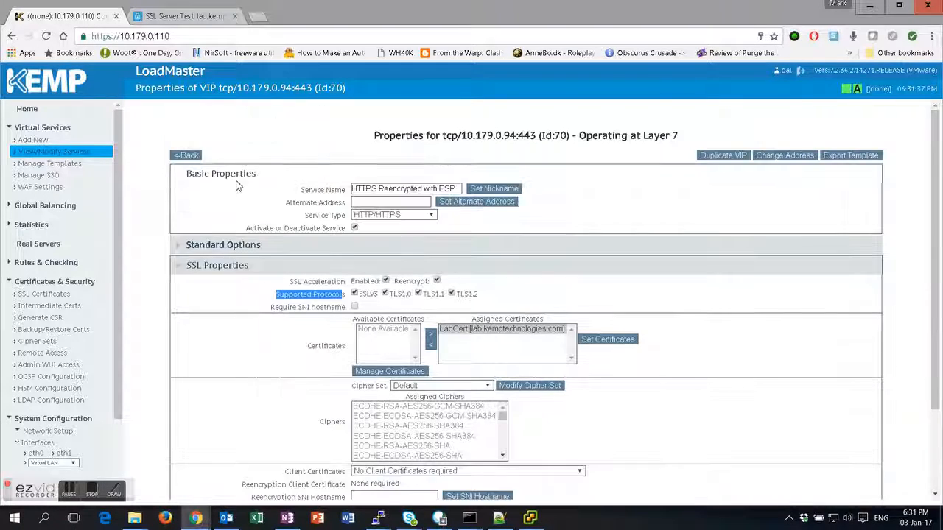
- Review the lab.kemptechnologies.com C-grade report and its POODLE, RC4 and incomplete-chain warnings
{"action": "left_click", "coordinate": [184, 15]}
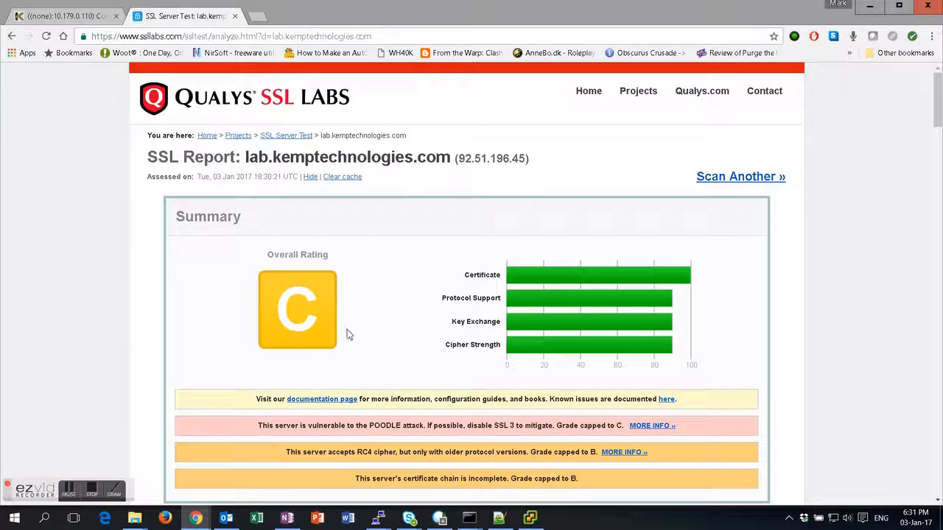
{"action": "scroll", "scroll_direction": "down", "scroll_amount": 3}
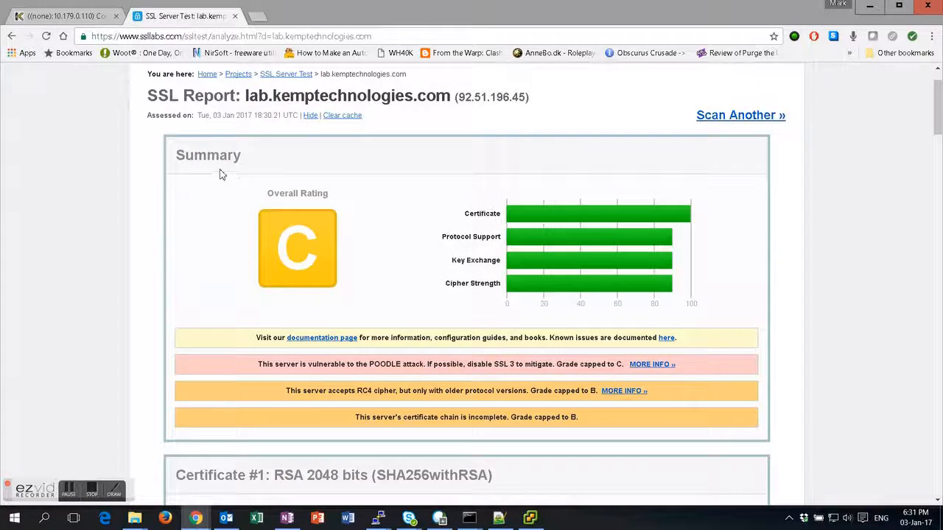
{"action": "scroll", "scroll_direction": "up", "scroll_amount": 3}
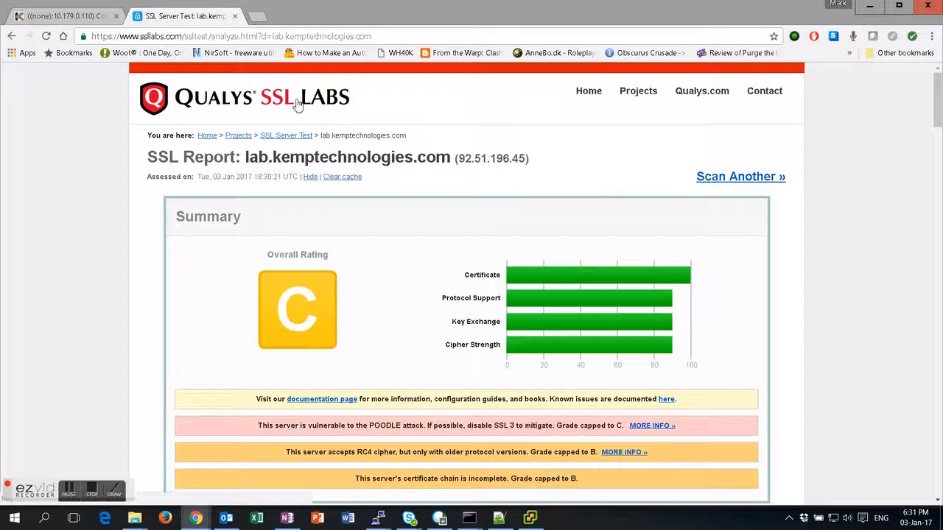
{"action": "scroll", "scroll_direction": "down", "scroll_amount": 3}
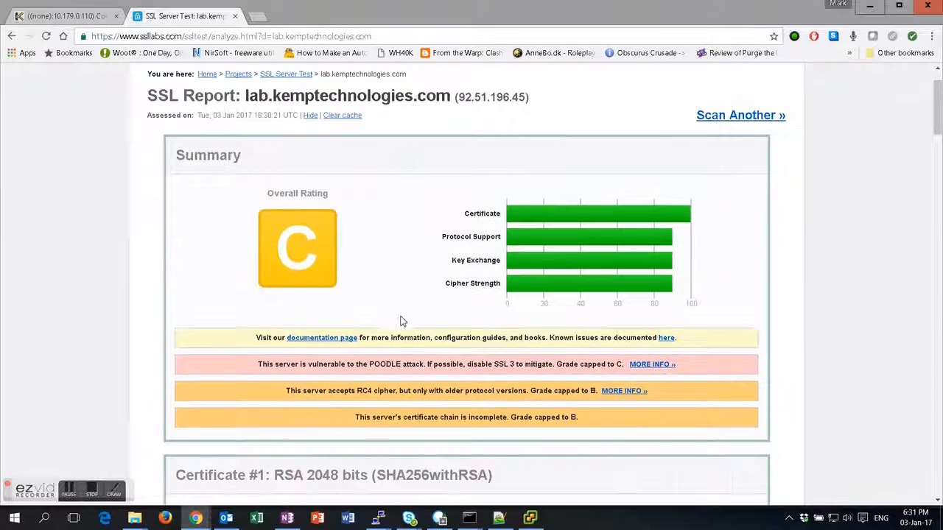
{"action": "mouse_move", "coordinate": [394, 293]}
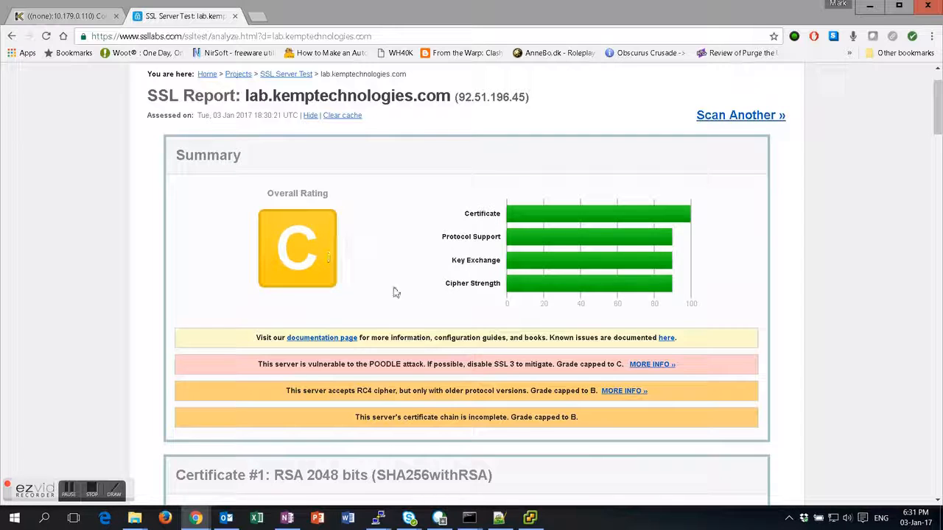
{"action": "mouse_move", "coordinate": [663, 284]}
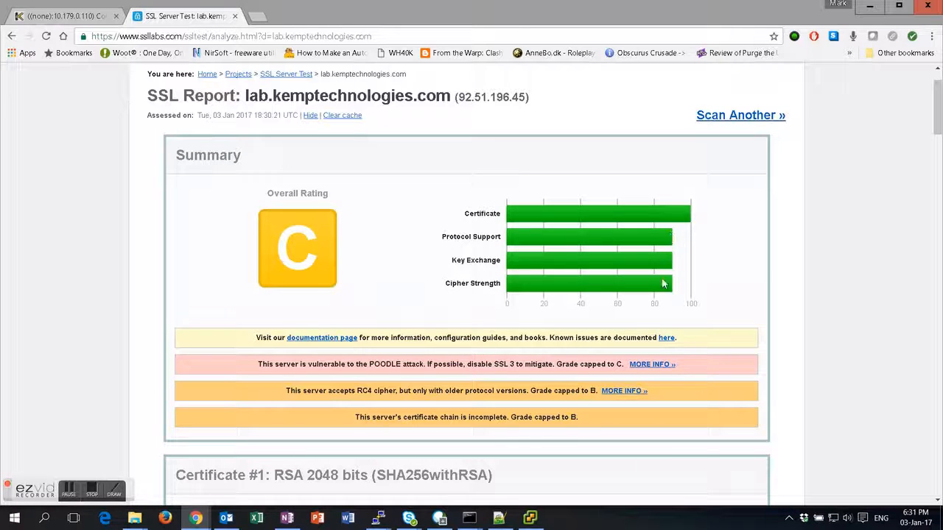
{"action": "mouse_move", "coordinate": [333, 271]}
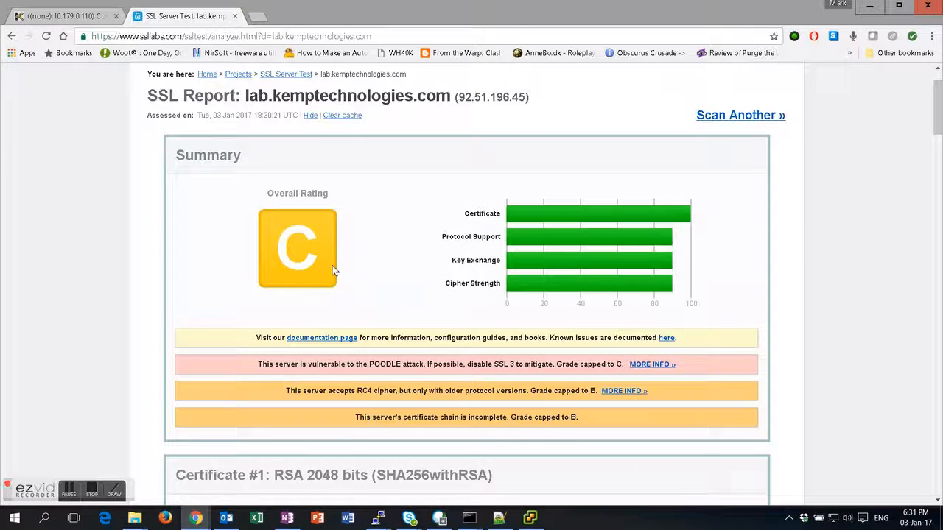
{"action": "scroll", "scroll_direction": "down", "scroll_amount": 3}
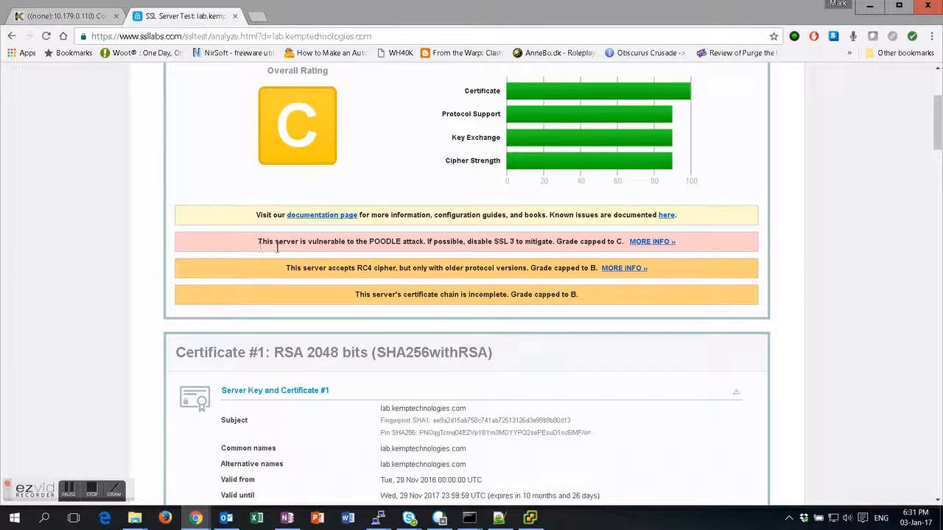
{"action": "left_click_drag", "start_coordinate": [257, 241], "coordinate": [578, 294]}
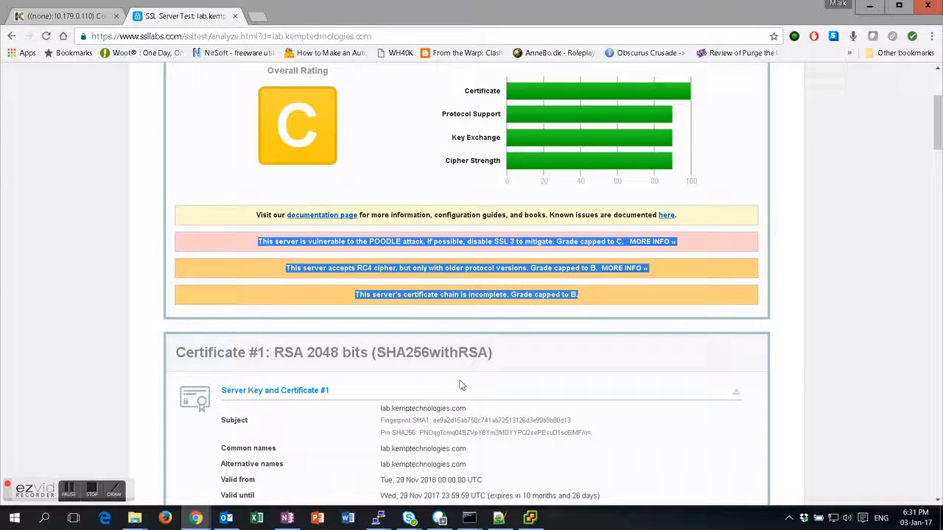
{"action": "mouse_move", "coordinate": [615, 335]}
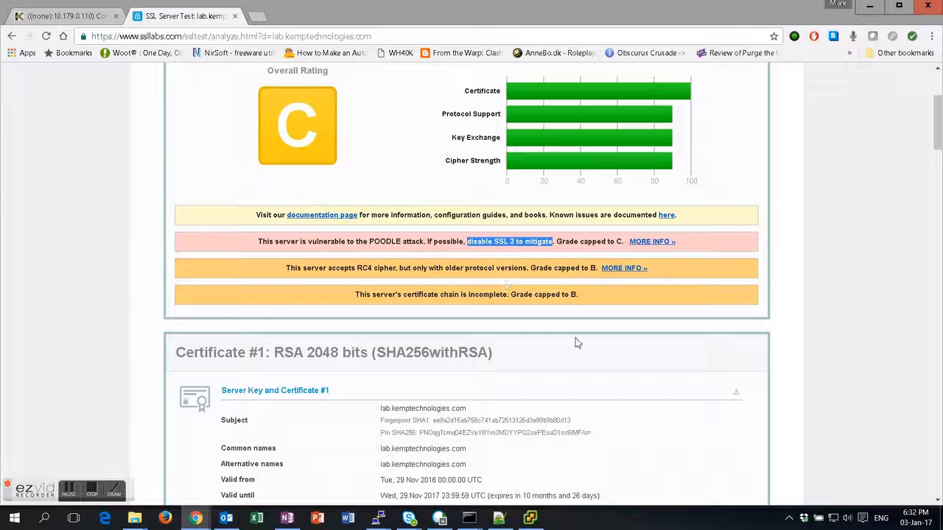
{"action": "mouse_move", "coordinate": [575, 335]}
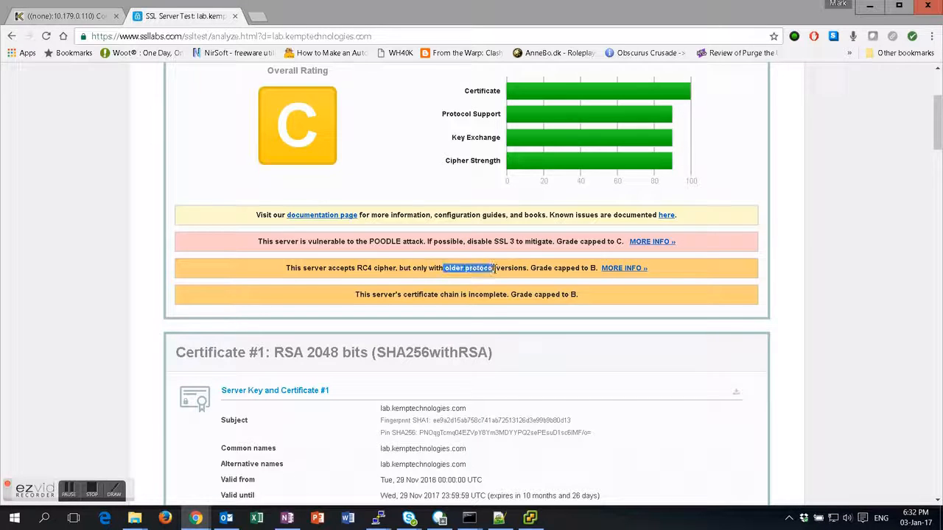
{"action": "double_click", "coordinate": [376, 267]}
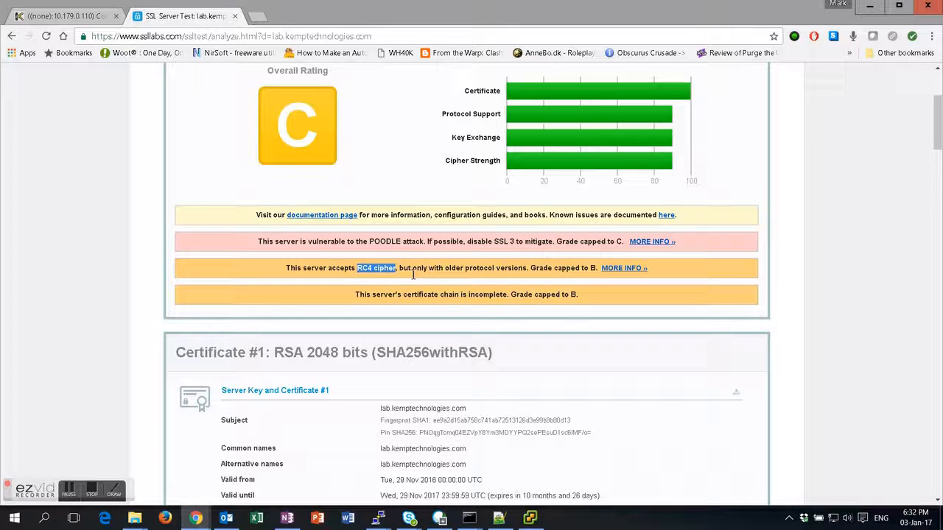
{"action": "mouse_move", "coordinate": [596, 307]}
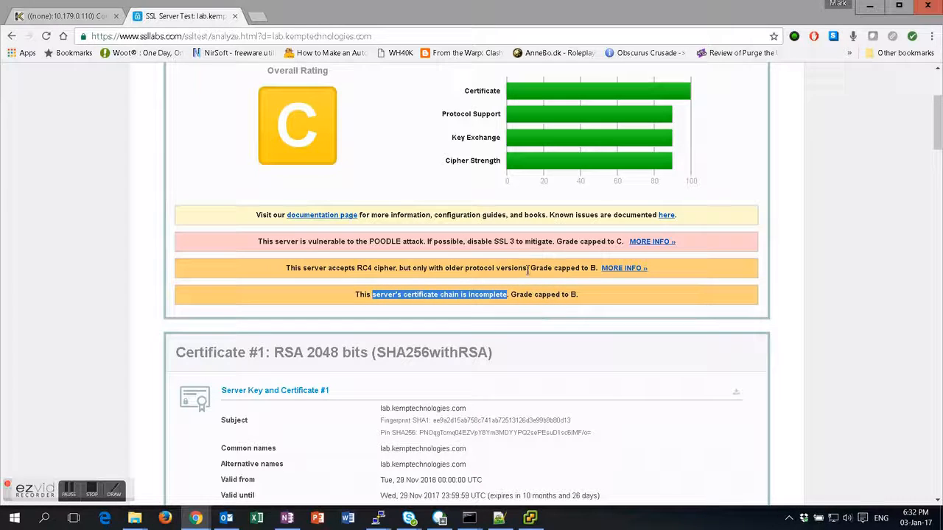
{"action": "scroll", "scroll_direction": "down", "scroll_amount": 3}
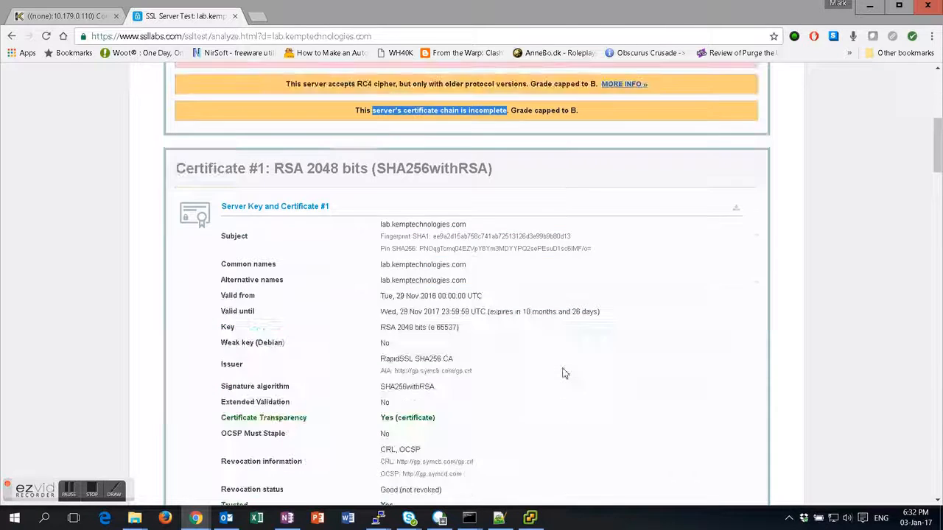
{"action": "scroll", "scroll_direction": "down", "scroll_amount": 3}
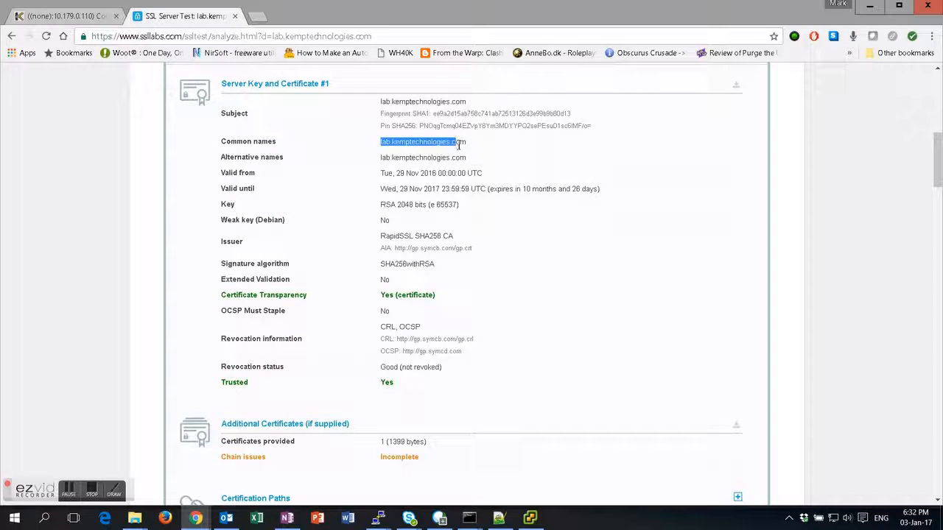
{"action": "scroll", "scroll_direction": "down", "scroll_amount": 3}
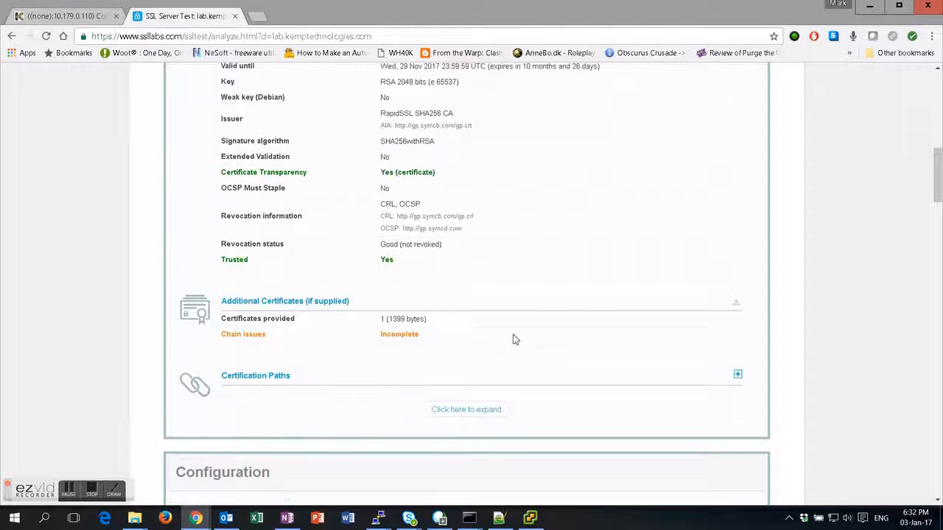
{"action": "mouse_move", "coordinate": [378, 118]}
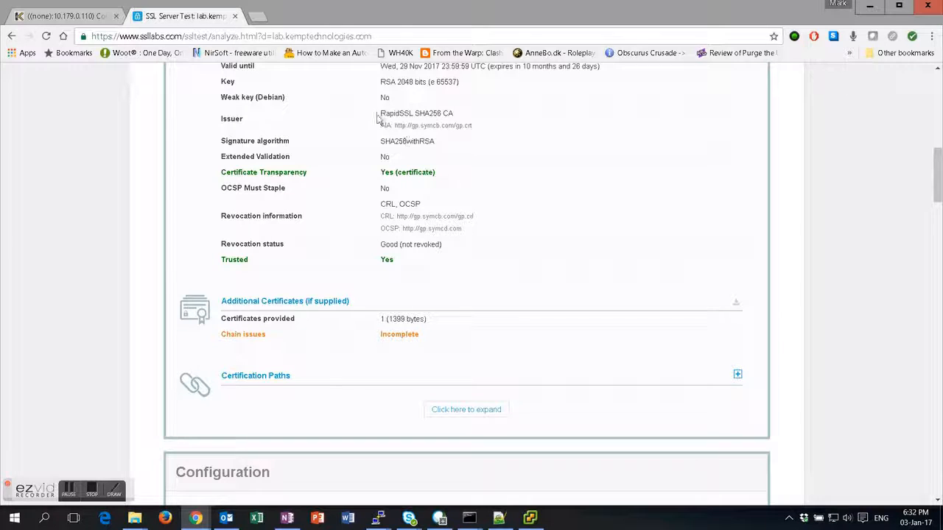
{"action": "scroll", "scroll_direction": "down", "scroll_amount": 3}
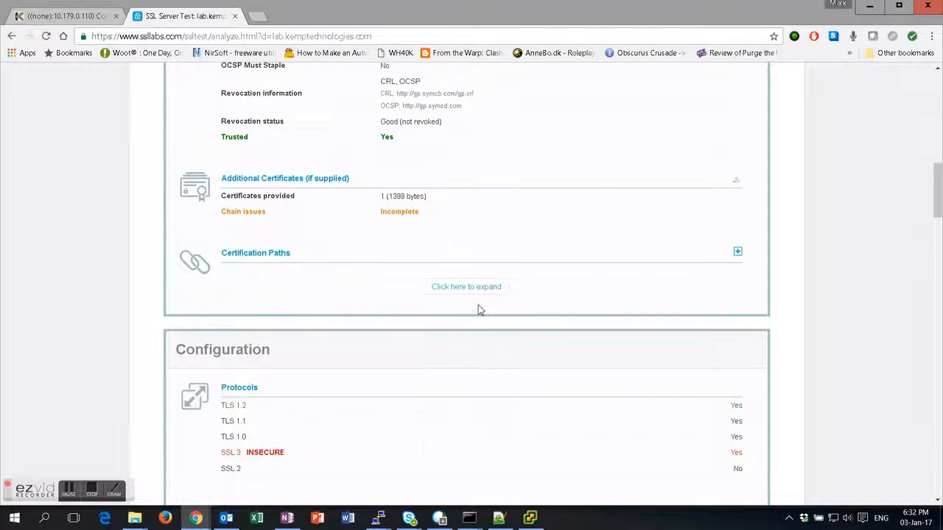
{"action": "double_click", "coordinate": [399, 211]}
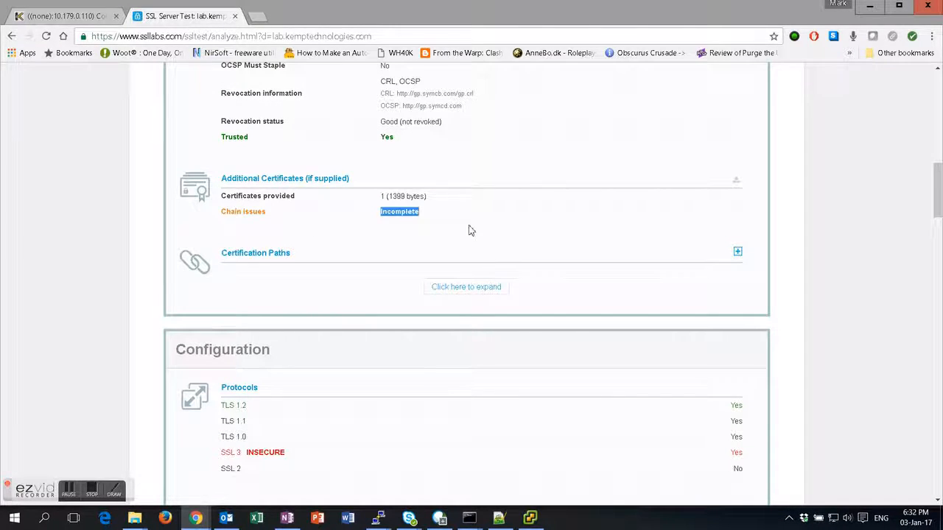
{"action": "mouse_move", "coordinate": [451, 389]}
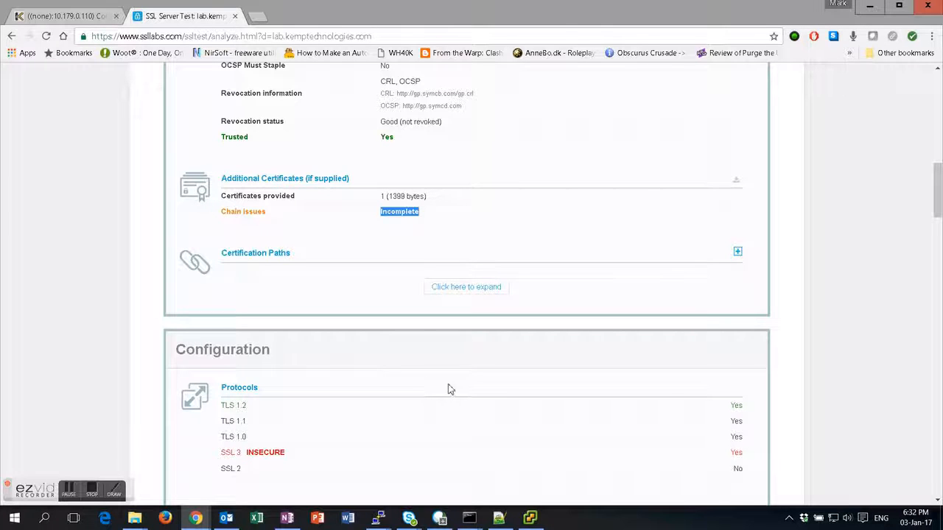
{"action": "scroll", "scroll_direction": "down", "scroll_amount": 3}
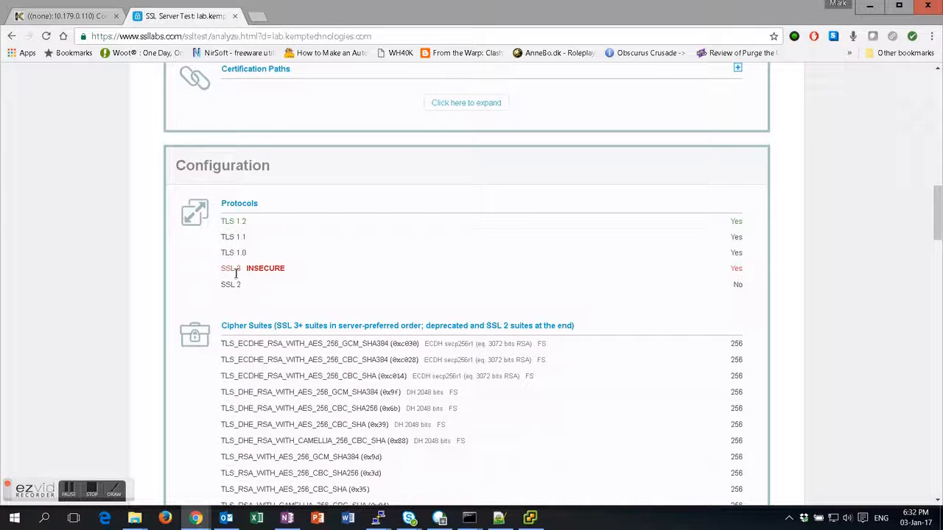
{"action": "double_click", "coordinate": [254, 269]}
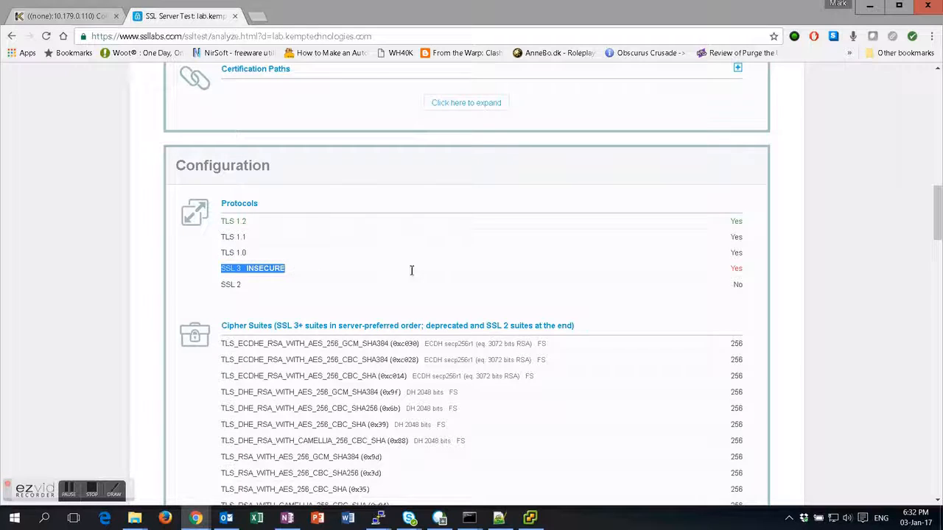
{"action": "scroll", "scroll_direction": "down", "scroll_amount": 3}
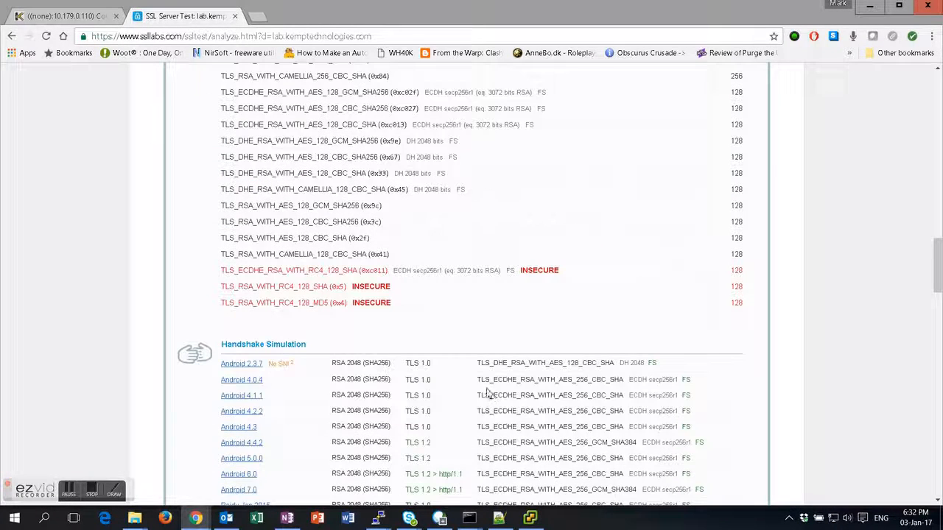
{"action": "left_click_drag", "start_coordinate": [236, 270], "coordinate": [403, 302]}
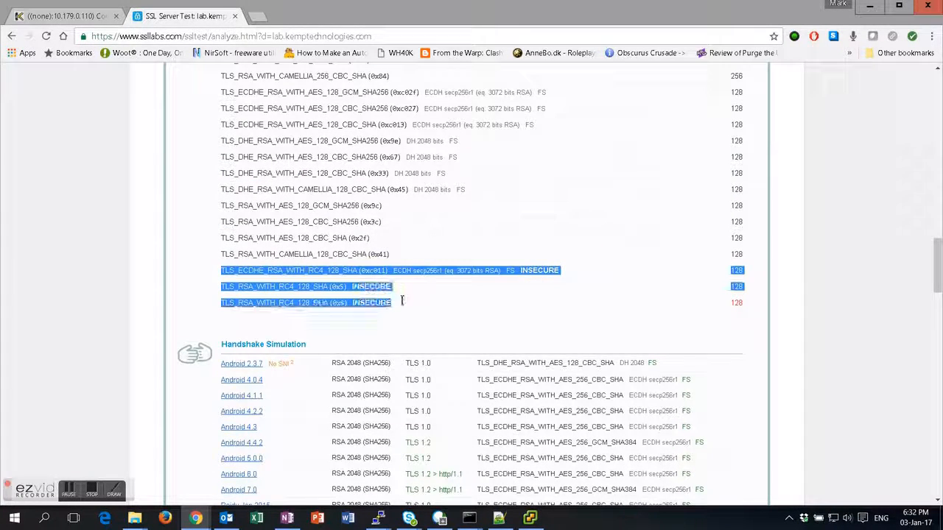
{"action": "scroll", "scroll_direction": "down", "scroll_amount": 3}
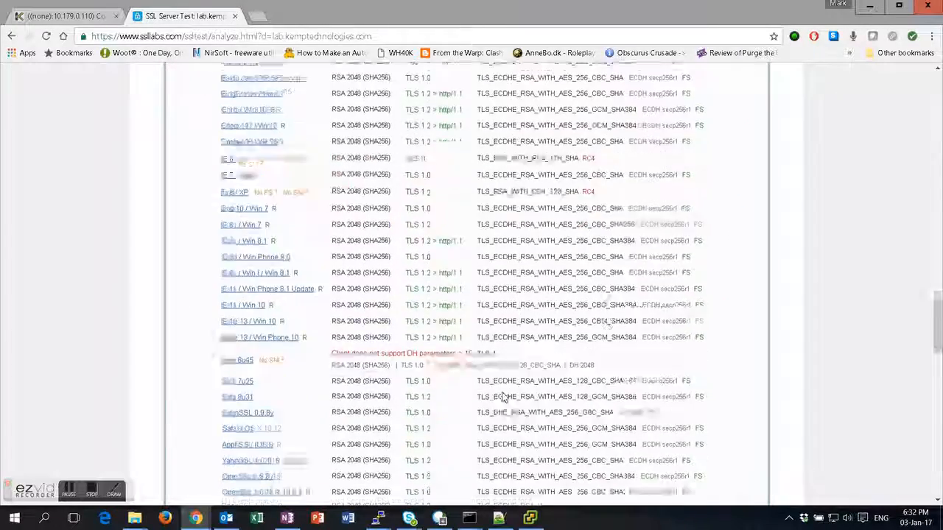
{"action": "scroll", "scroll_direction": "up", "scroll_amount": 3}
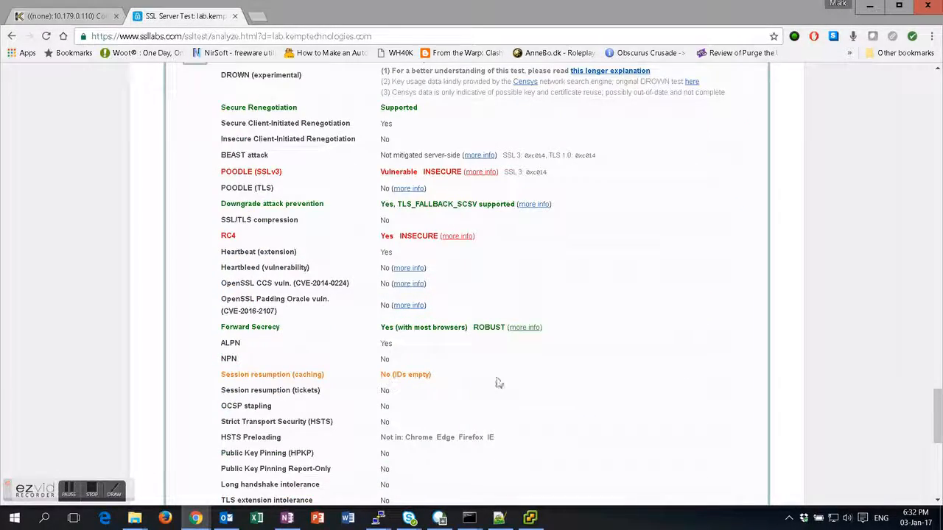
{"action": "double_click", "coordinate": [251, 171]}
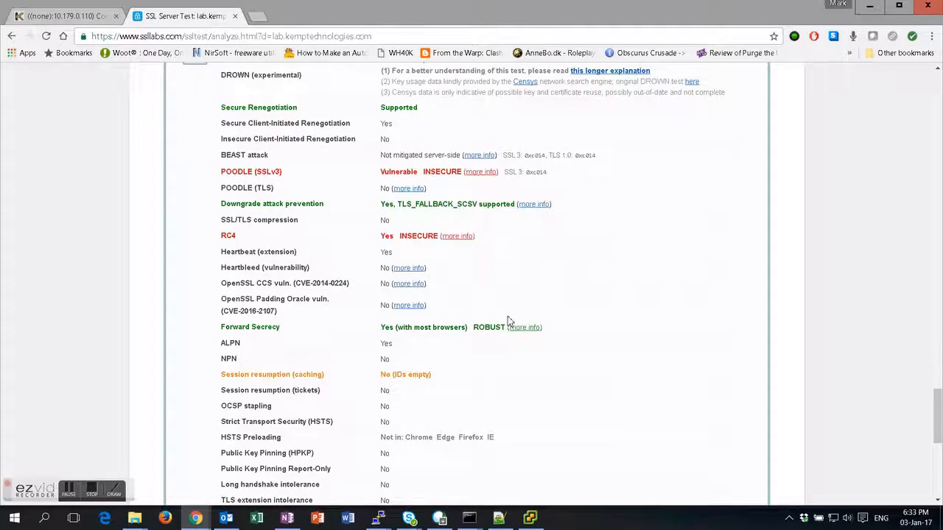
{"action": "scroll", "scroll_direction": "down", "scroll_amount": 3}
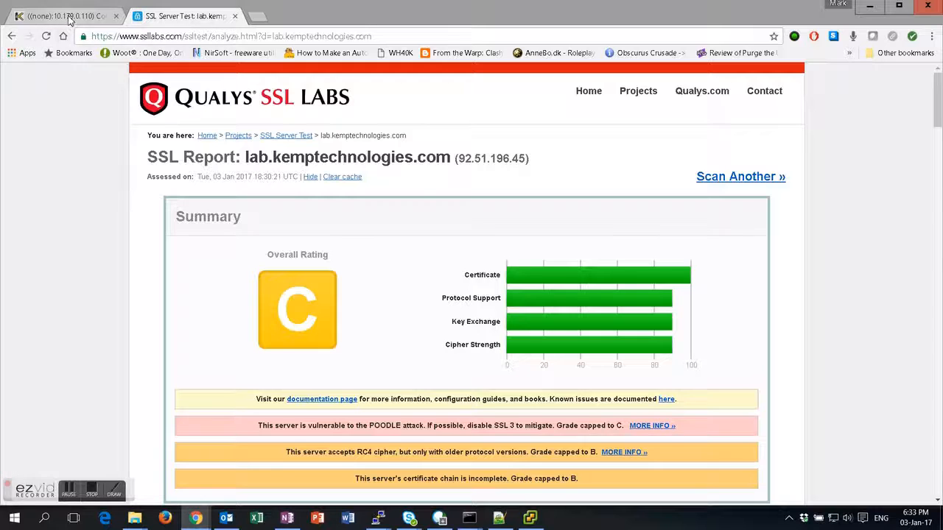
- Untick SSLv3 in the virtual service's supported protocols, leaving TLS 1.0–1.2 enabled
{"action": "left_click", "coordinate": [62, 15]}
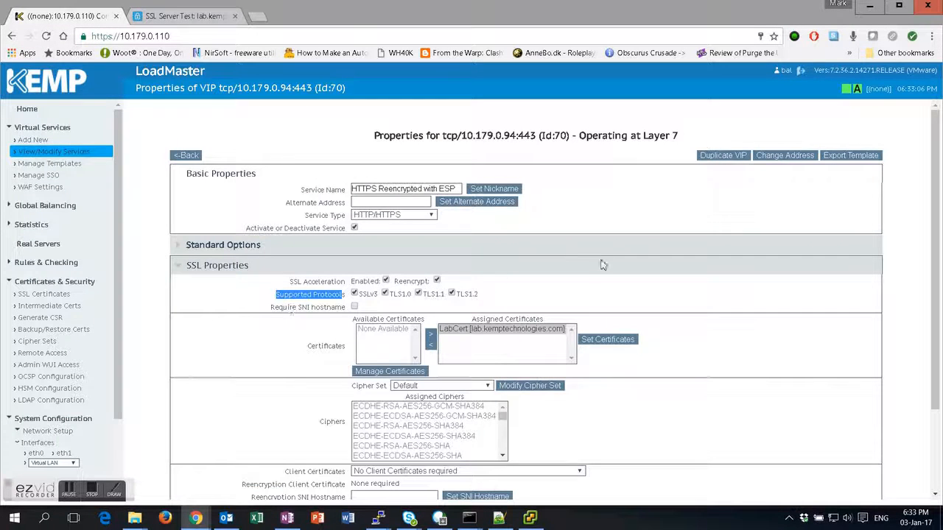
{"action": "scroll", "scroll_direction": "down", "scroll_amount": 3}
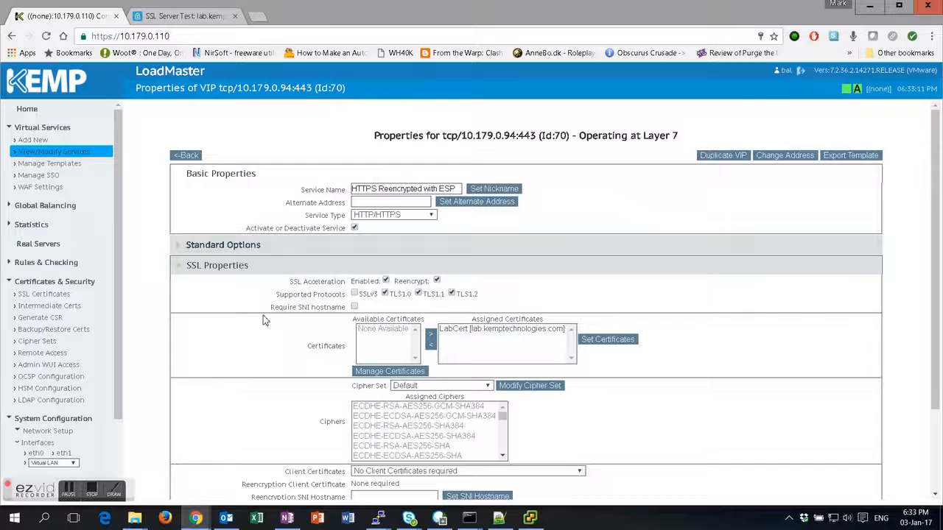
{"action": "scroll", "scroll_direction": "down", "scroll_amount": 3}
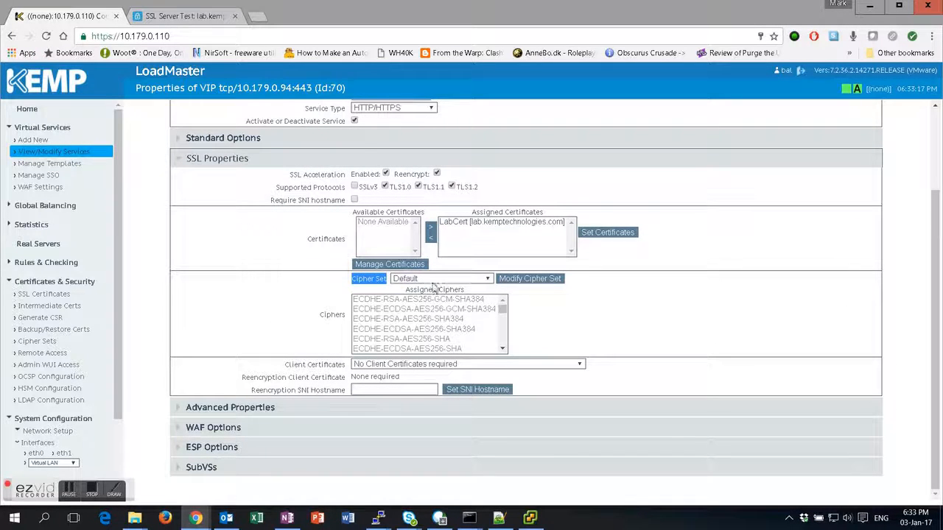
{"action": "mouse_move", "coordinate": [488, 280]}
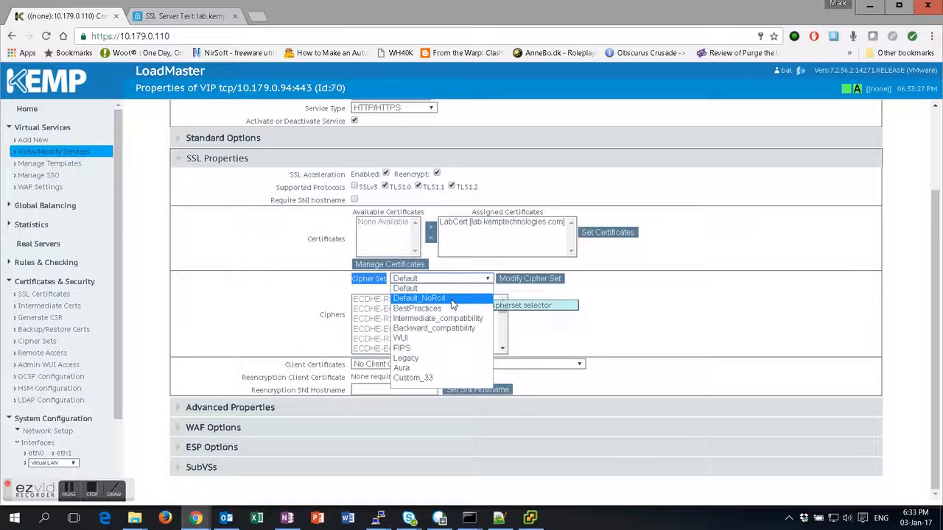
{"action": "mouse_move", "coordinate": [417, 308]}
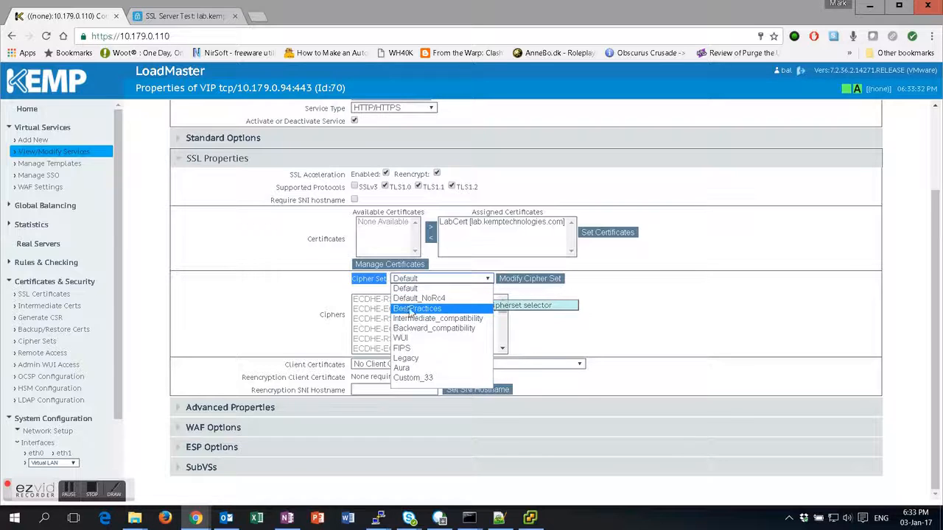
{"action": "mouse_move", "coordinate": [412, 309]}
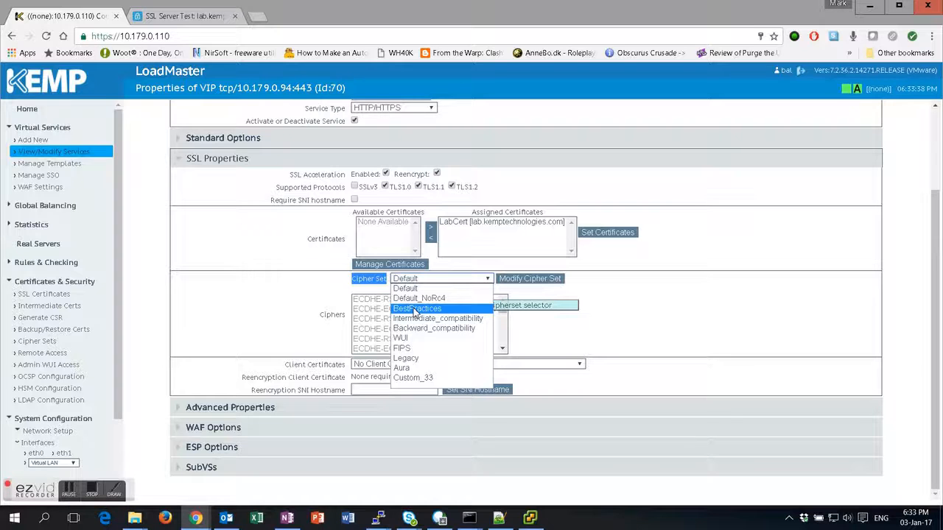
- Select BestPractices in the Cipher Set dropdown instead of Default
{"action": "left_click", "coordinate": [417, 309]}
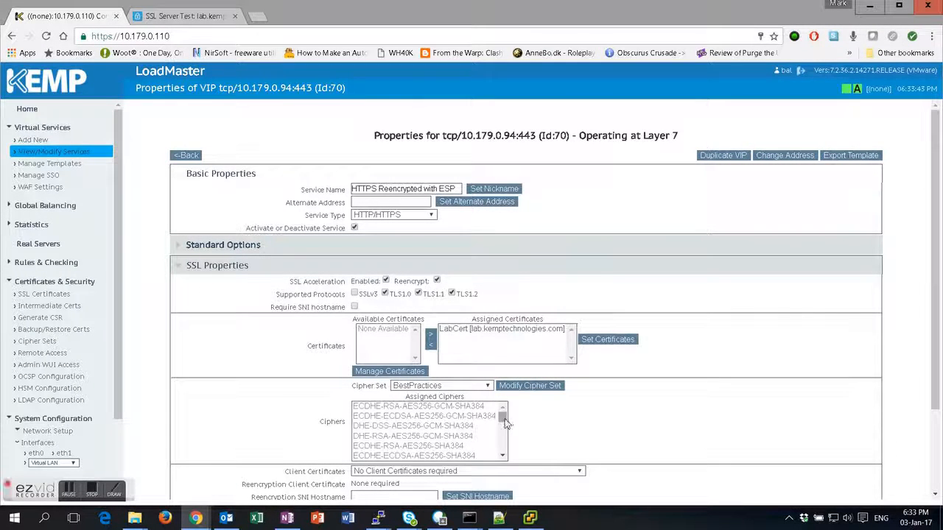
{"action": "scroll", "scroll_direction": "down", "scroll_amount": 3}
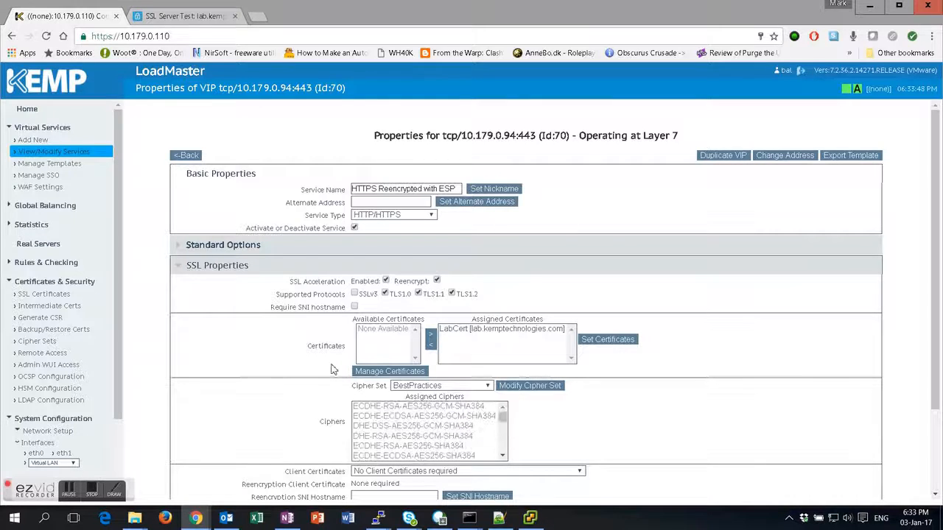
{"action": "mouse_move", "coordinate": [246, 319]}
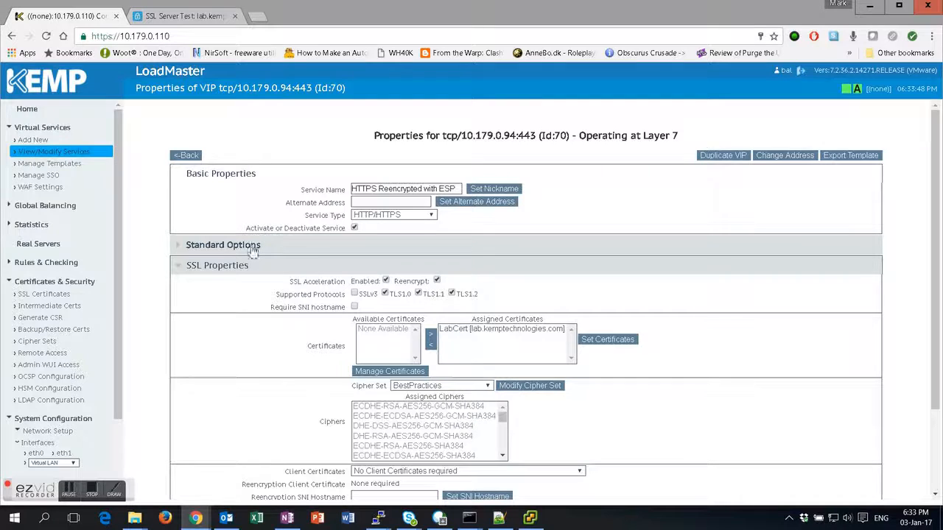
{"action": "mouse_move", "coordinate": [50, 306]}
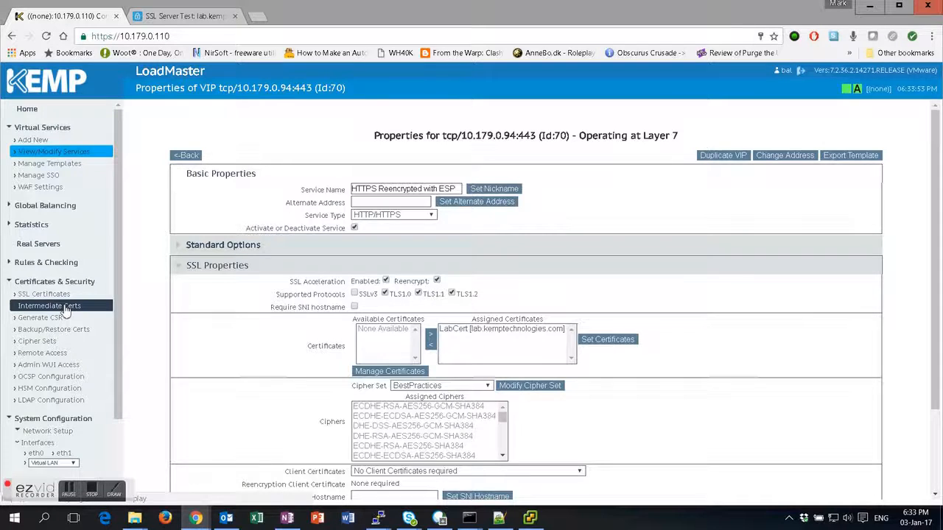
- Upload 'RSA SHA-1 Intermediate CA.crt' as the intermediate certificate 'RapidSSLInter'
{"action": "left_click", "coordinate": [49, 306]}
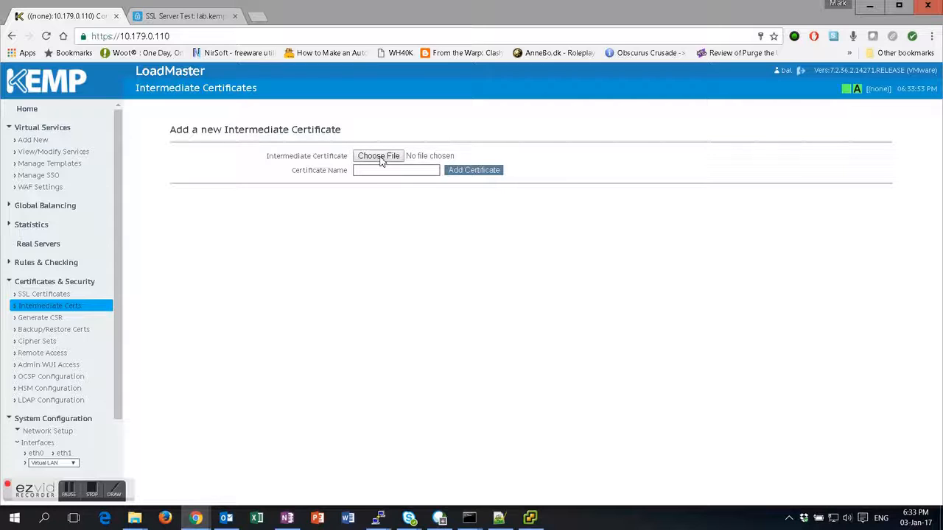
{"action": "mouse_move", "coordinate": [379, 156]}
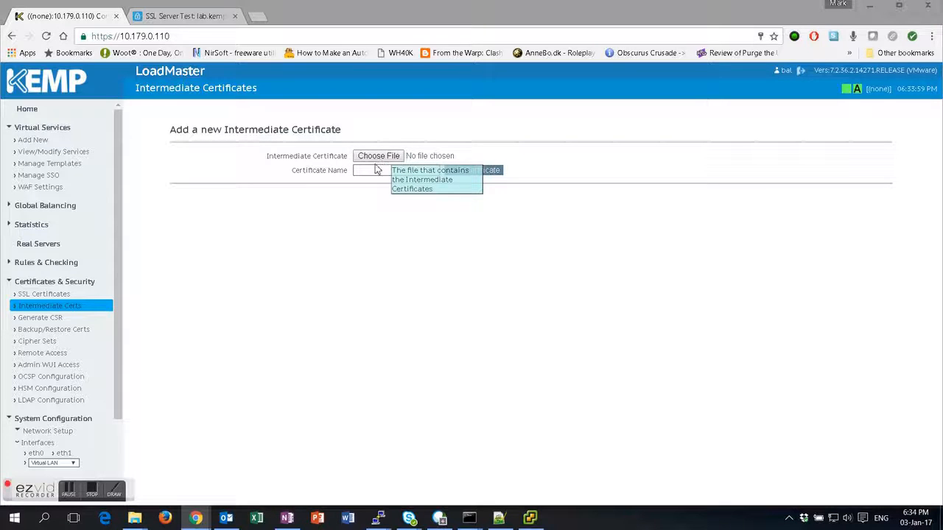
{"action": "left_click", "coordinate": [378, 156]}
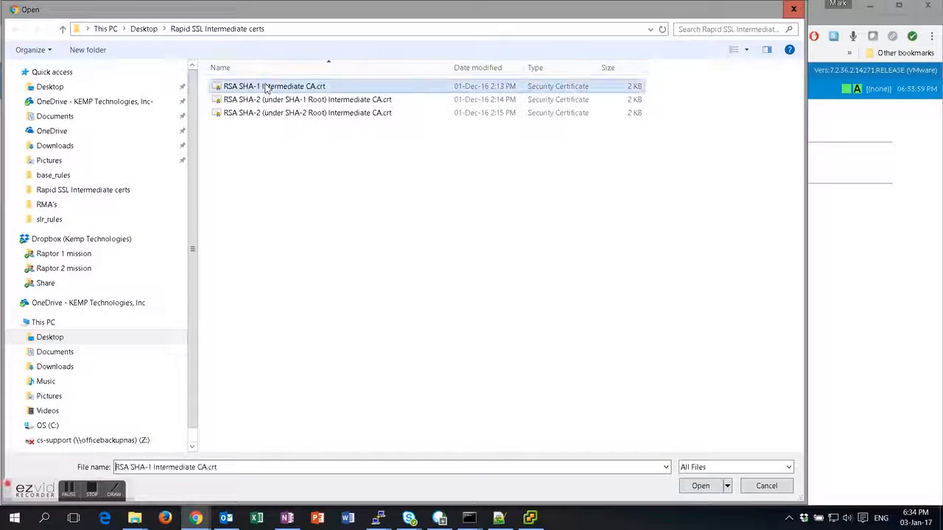
{"action": "mouse_move", "coordinate": [373, 181]}
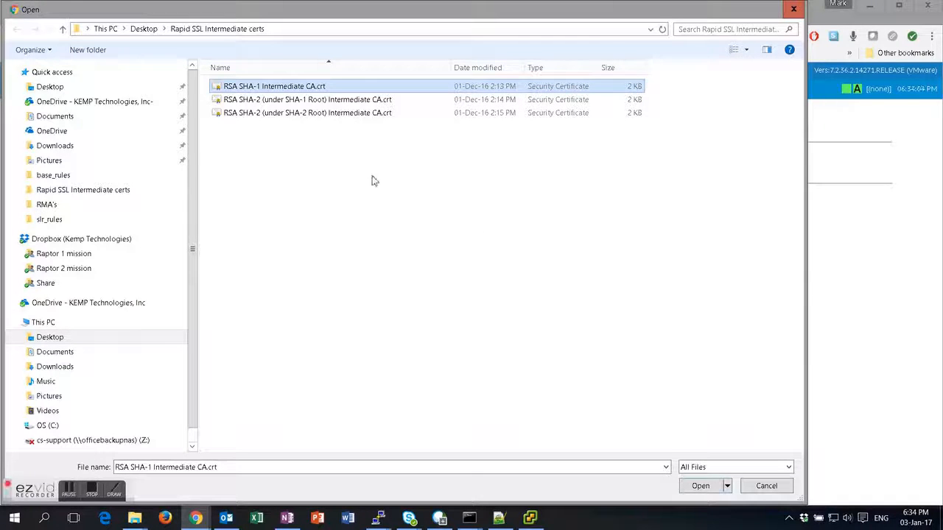
{"action": "mouse_move", "coordinate": [700, 485]}
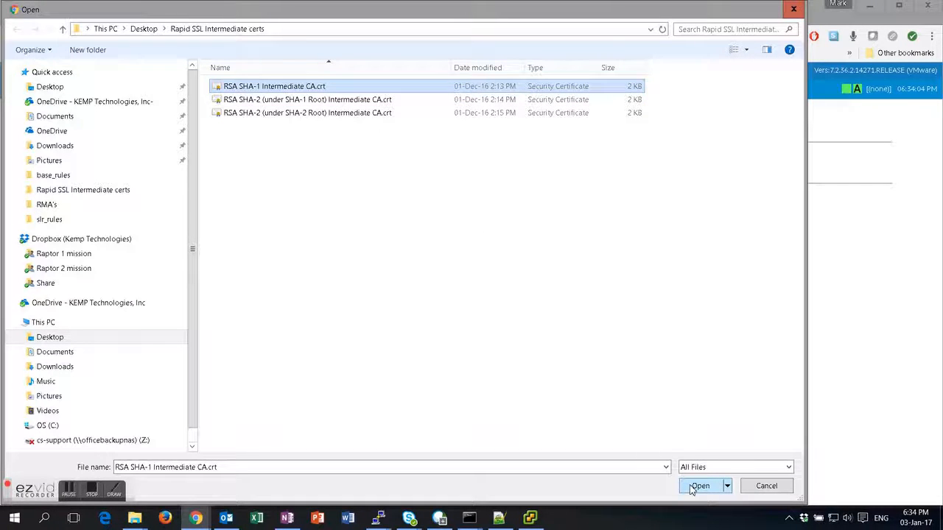
{"action": "left_click", "coordinate": [700, 485]}
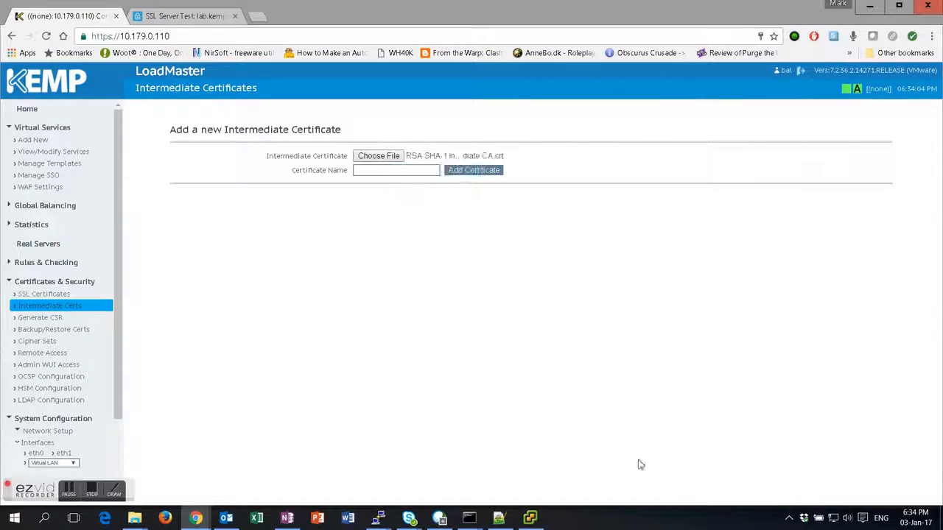
{"action": "mouse_move", "coordinate": [393, 197]}
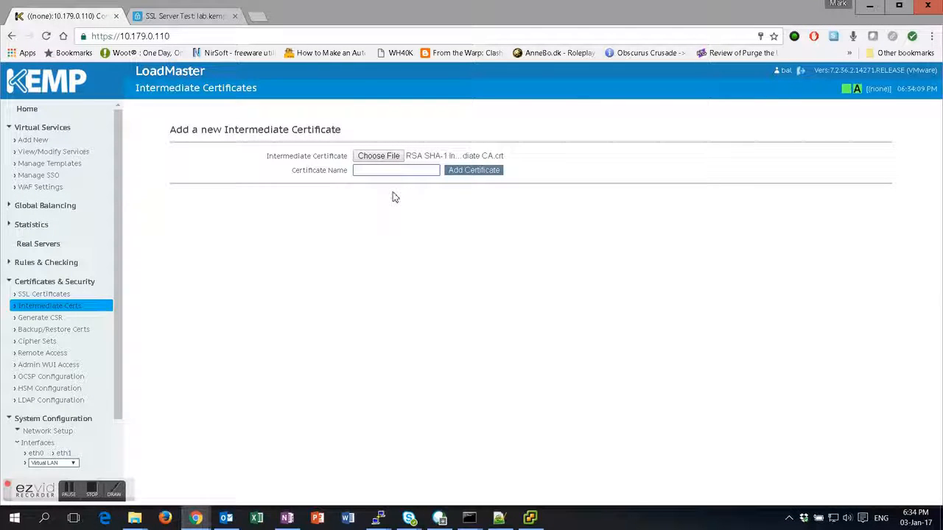
{"action": "type", "text": "R"}
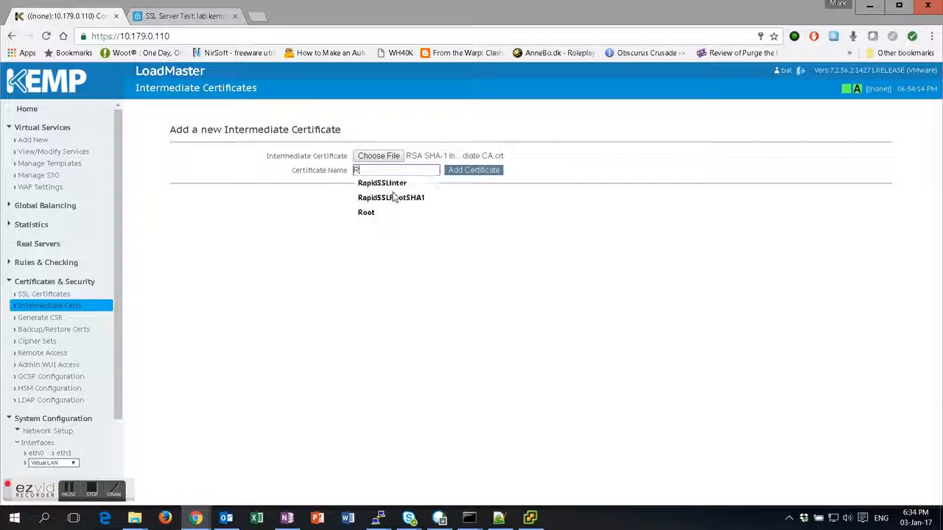
{"action": "type", "text": "apidSSLInter"}
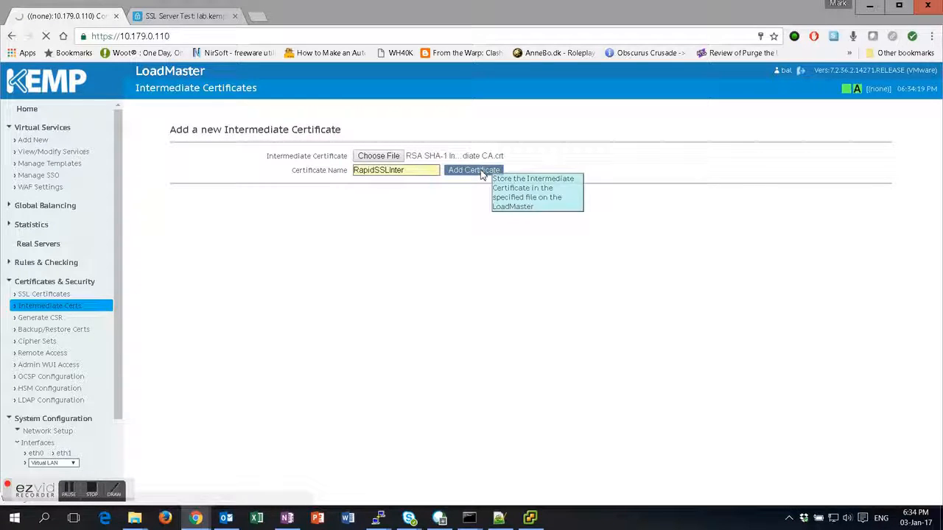
{"action": "left_click", "coordinate": [474, 170]}
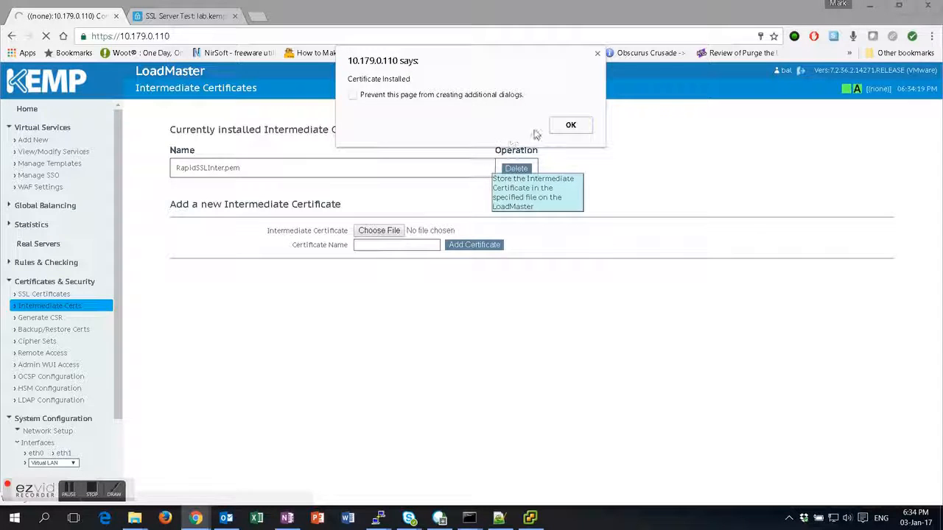
{"action": "left_click", "coordinate": [571, 124]}
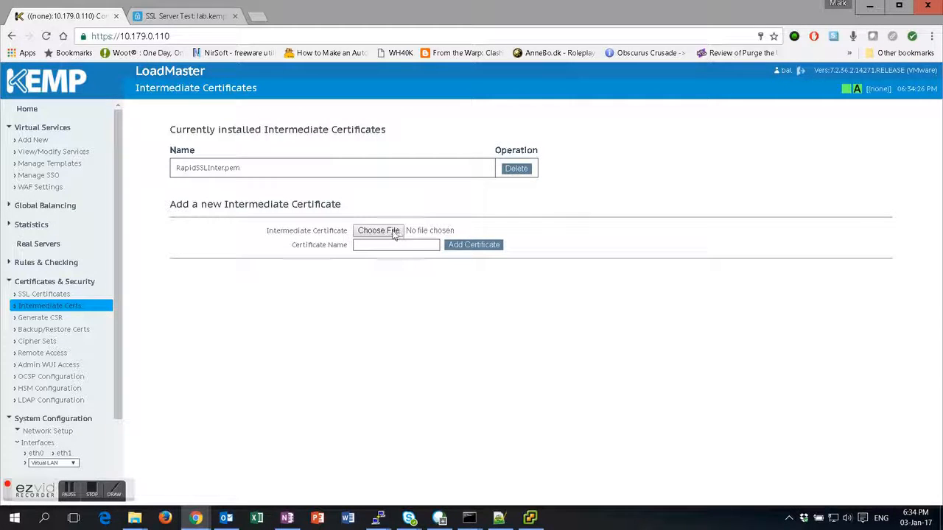
- Upload 'RSA SHA-2 (under SHA-1 Root) Intermediate CA.crt' as intermediate certificate 'RapidSSLRootSHA1'
{"action": "left_click", "coordinate": [378, 231]}
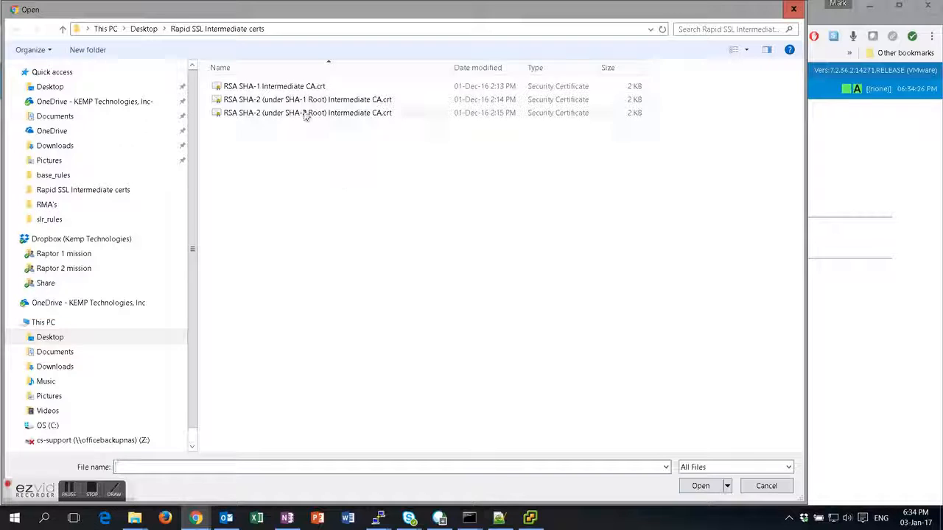
{"action": "left_click", "coordinate": [308, 99]}
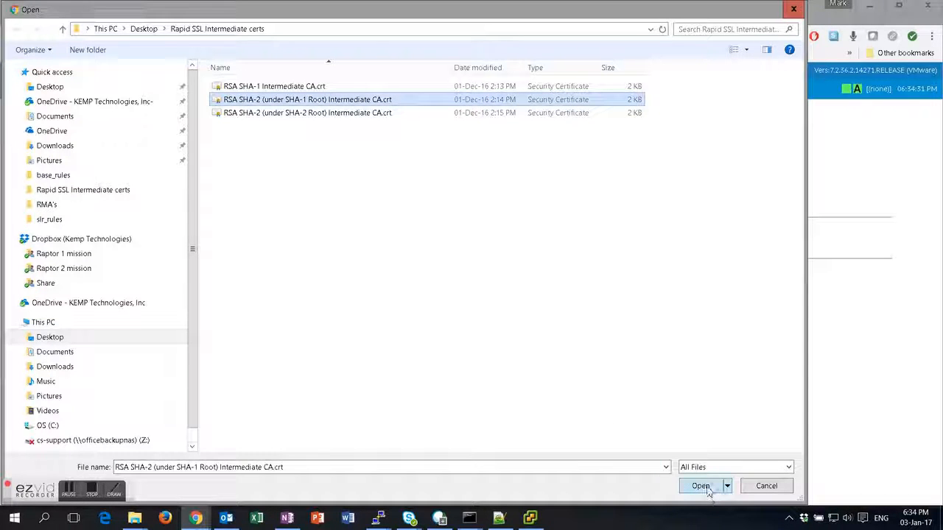
{"action": "left_click", "coordinate": [700, 486]}
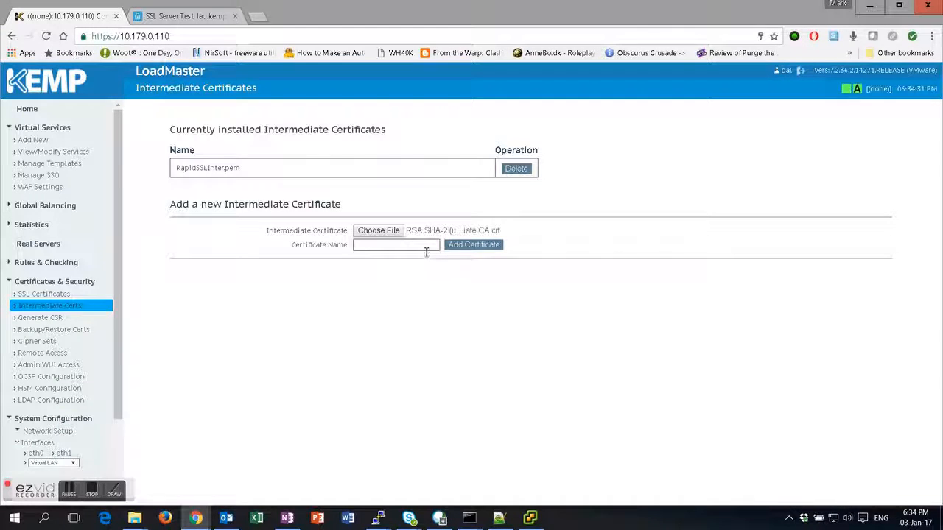
{"action": "type", "text": "R"}
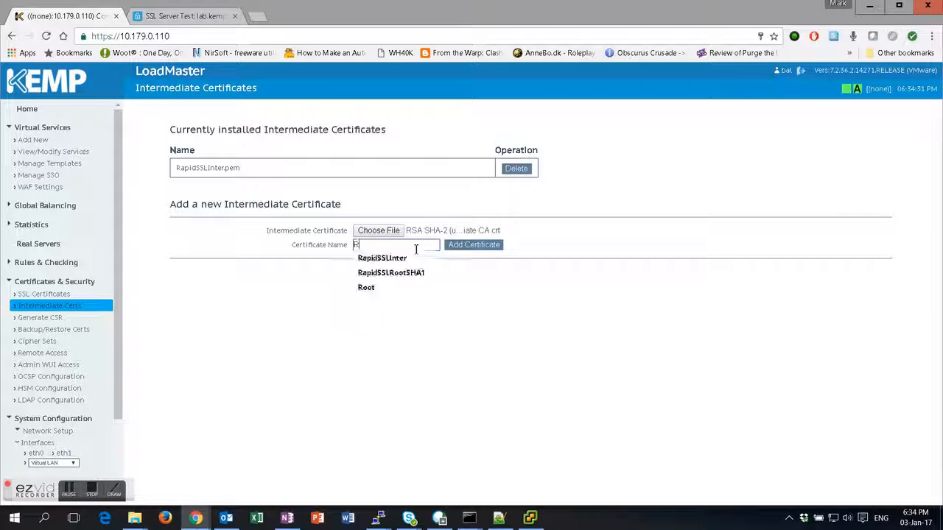
{"action": "left_click", "coordinate": [392, 273]}
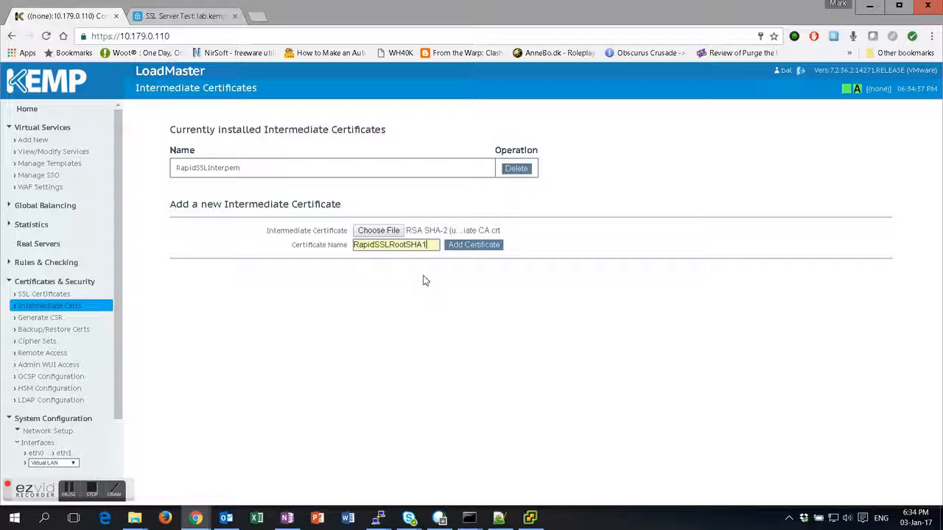
{"action": "left_click", "coordinate": [474, 244]}
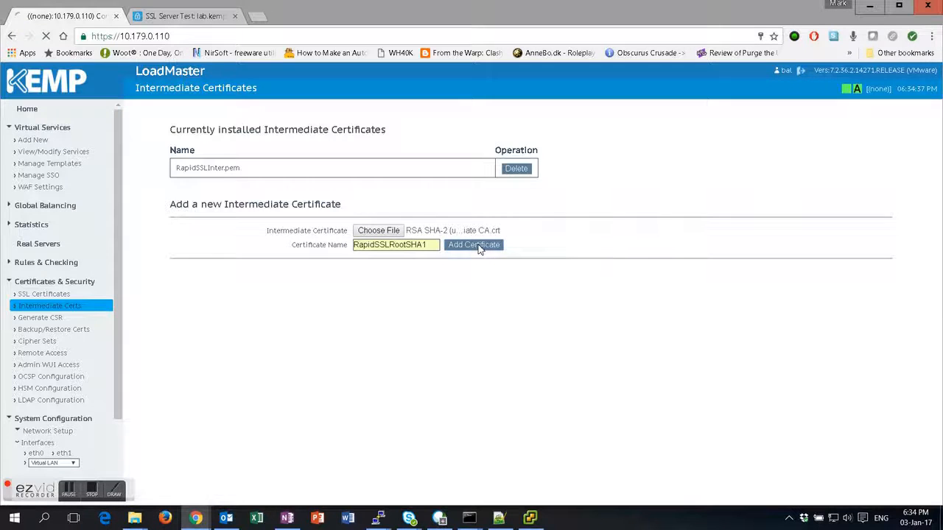
{"action": "left_click", "coordinate": [473, 245]}
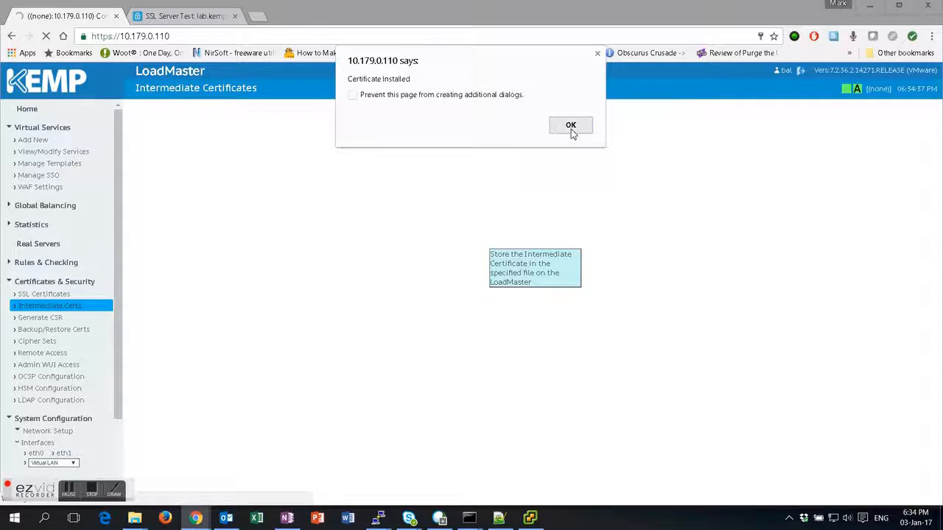
{"action": "left_click", "coordinate": [571, 124]}
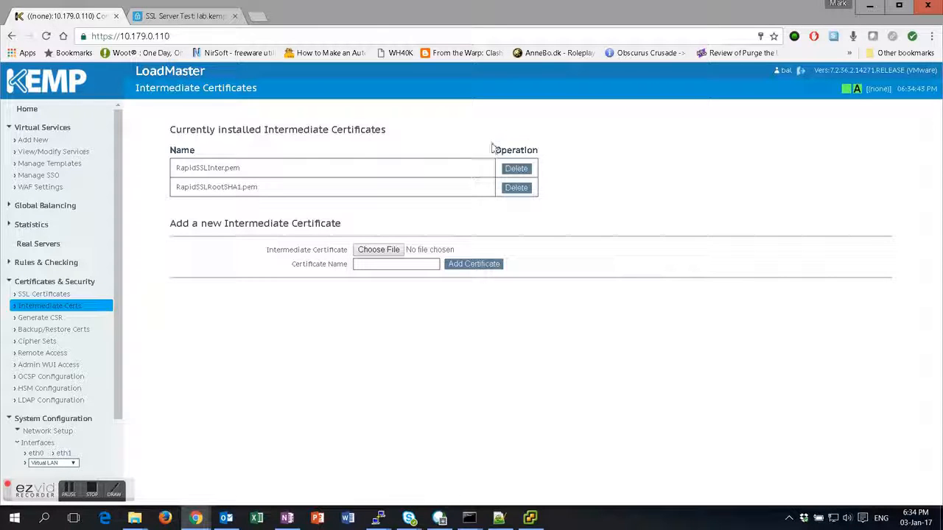
{"action": "left_click", "coordinate": [184, 15]}
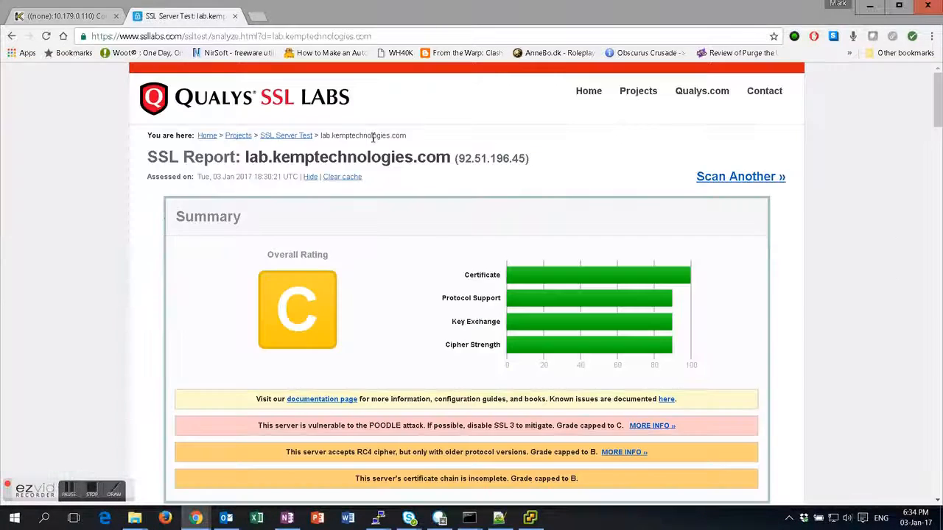
{"action": "mouse_move", "coordinate": [342, 177]}
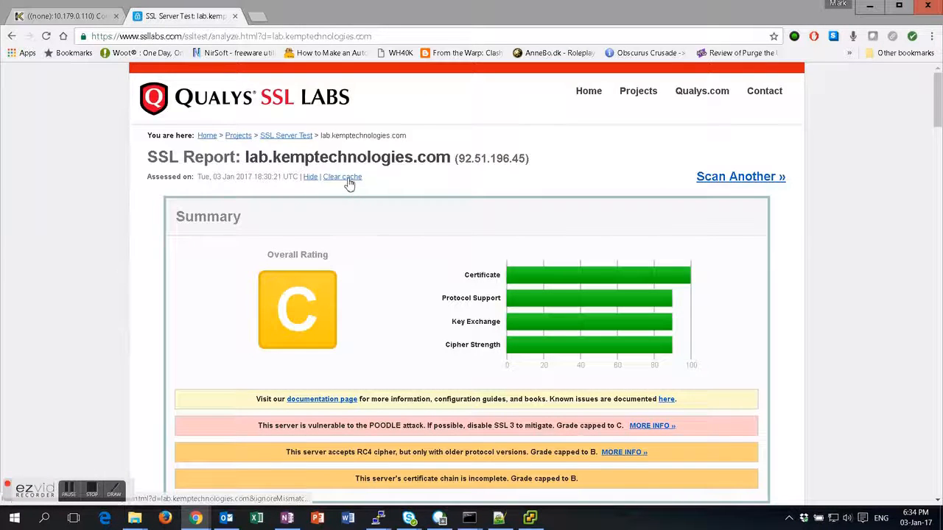
- Clear the SSL Labs cache to rescan lab.kemptechnologies.com
{"action": "left_click", "coordinate": [342, 177]}
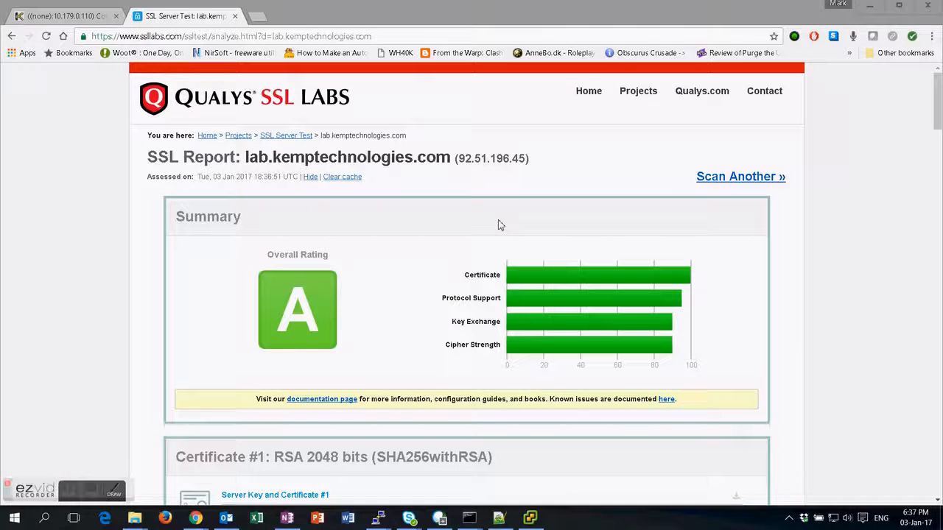
{"action": "scroll", "scroll_direction": "down", "scroll_amount": 3}
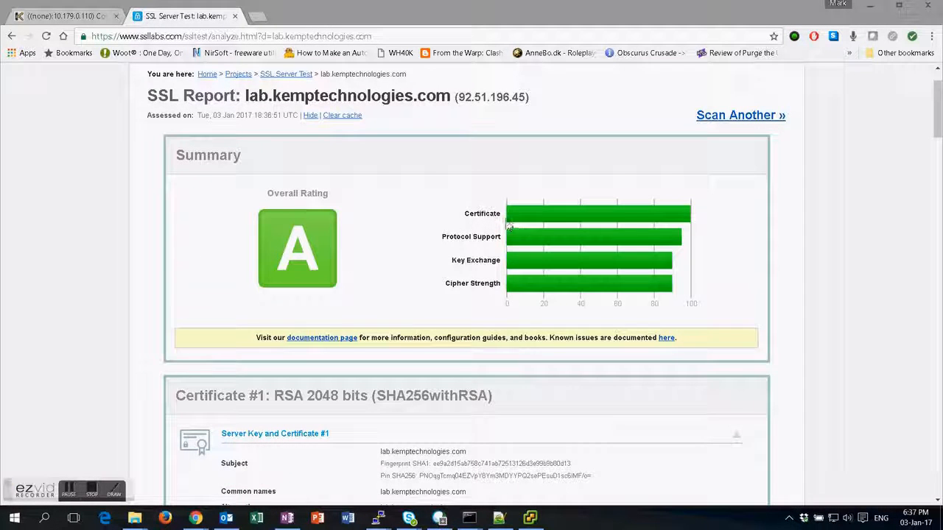
{"action": "mouse_move", "coordinate": [656, 276]}
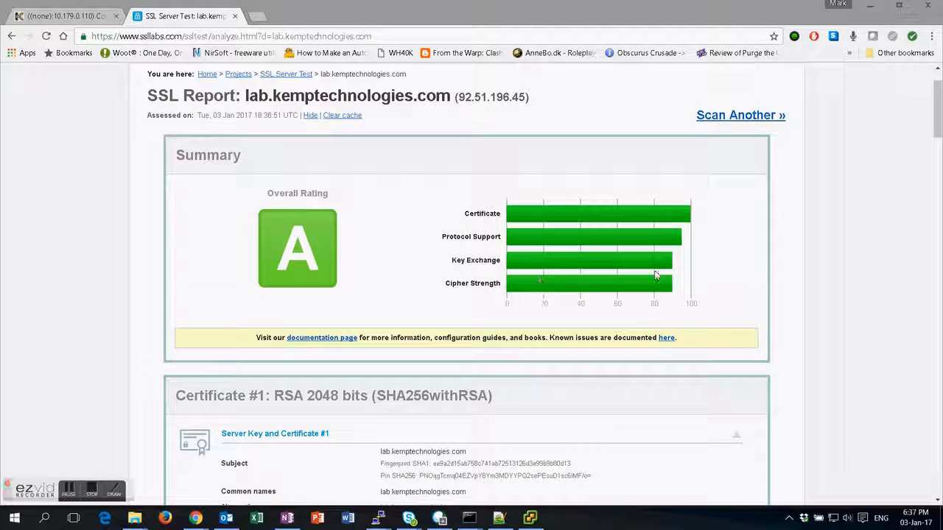
{"action": "scroll", "scroll_direction": "down", "scroll_amount": 3}
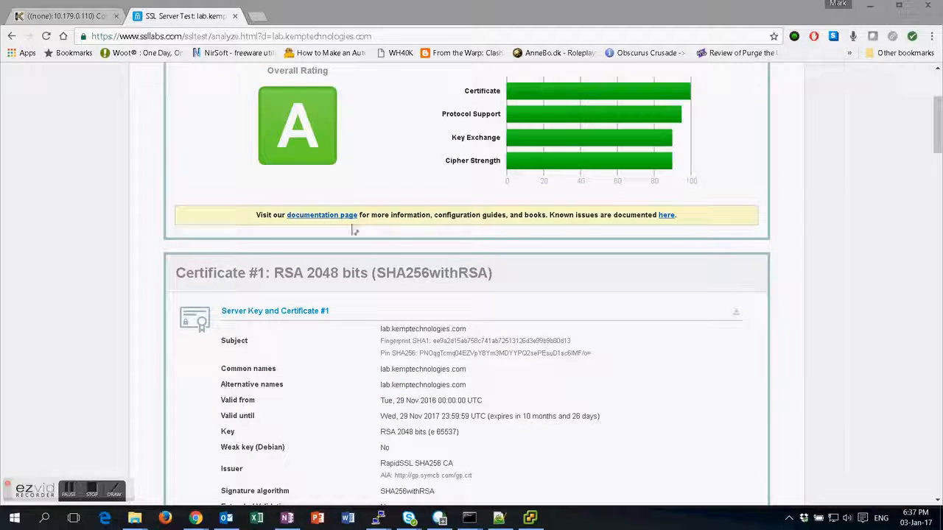
{"action": "scroll", "scroll_direction": "down", "scroll_amount": 3}
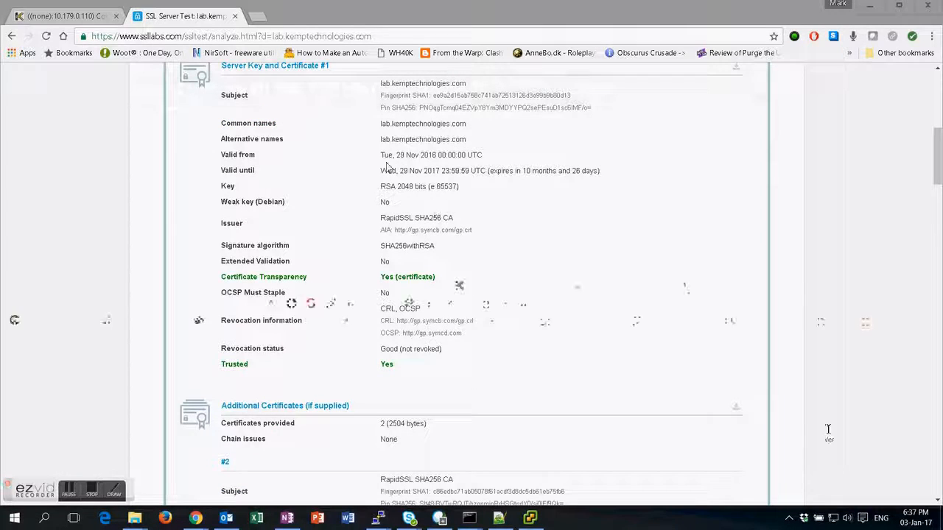
{"action": "double_click", "coordinate": [423, 139]}
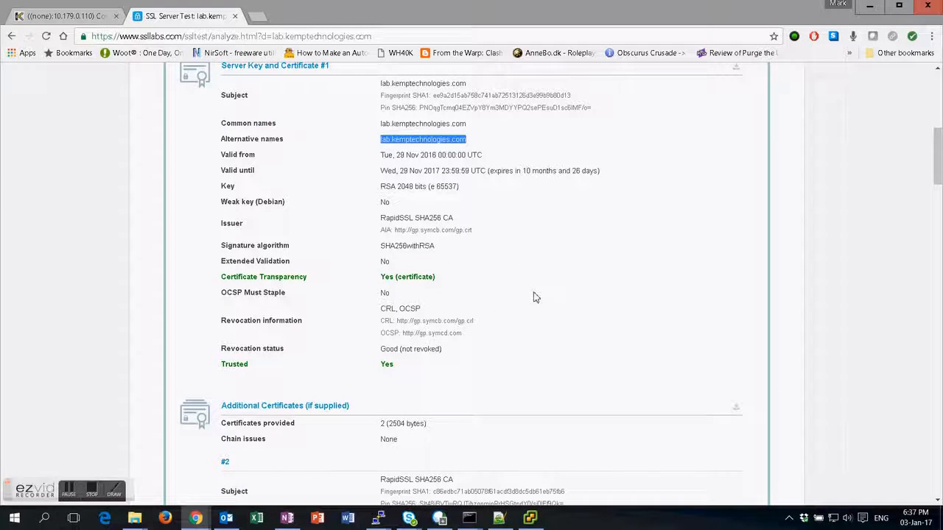
{"action": "scroll", "scroll_direction": "down", "scroll_amount": 3}
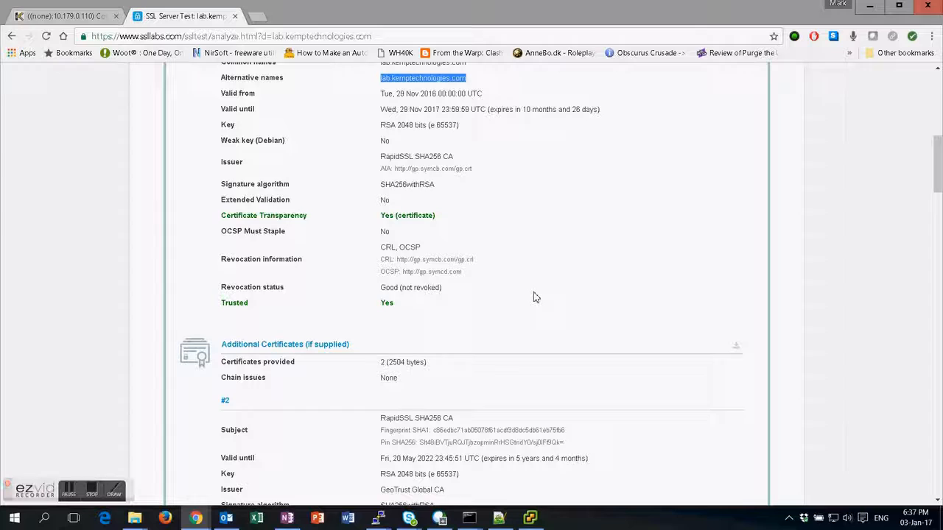
{"action": "scroll", "scroll_direction": "down", "scroll_amount": 3}
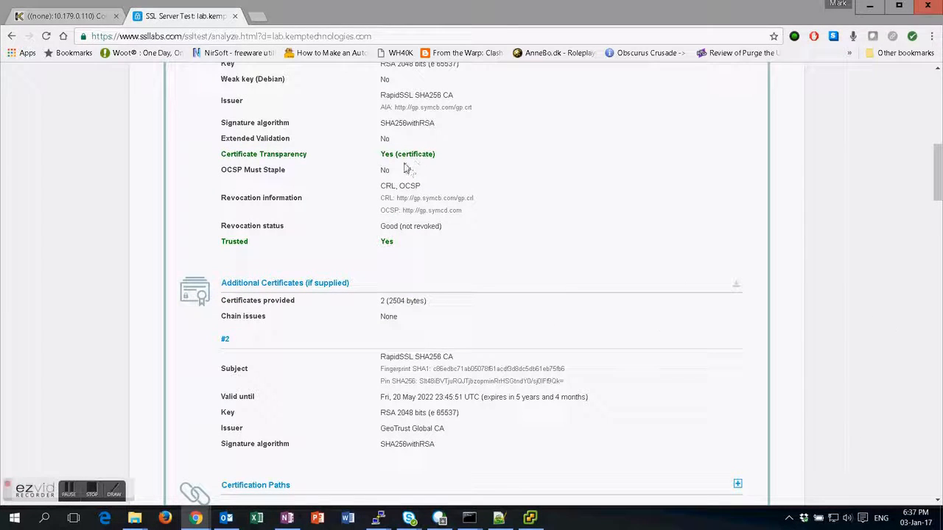
{"action": "mouse_move", "coordinate": [449, 280]}
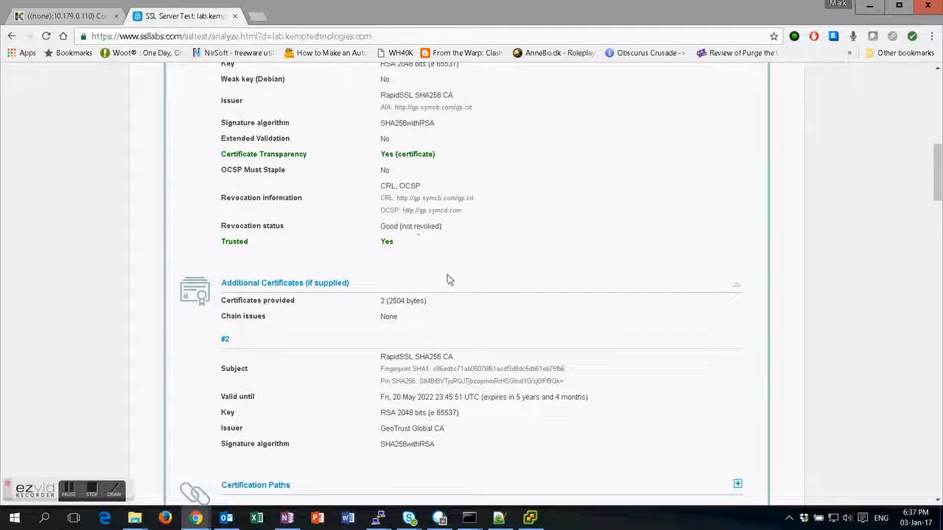
{"action": "scroll", "scroll_direction": "down", "scroll_amount": 3}
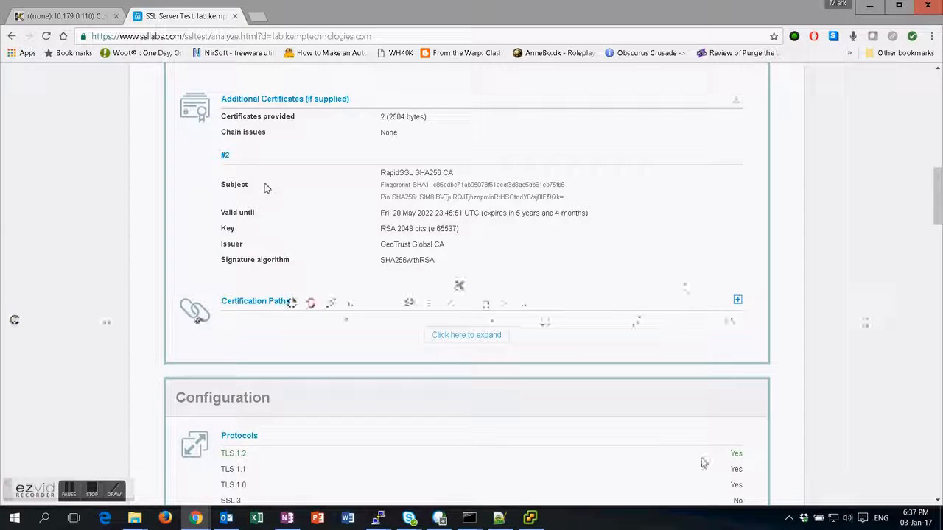
{"action": "scroll", "scroll_direction": "down", "scroll_amount": 3}
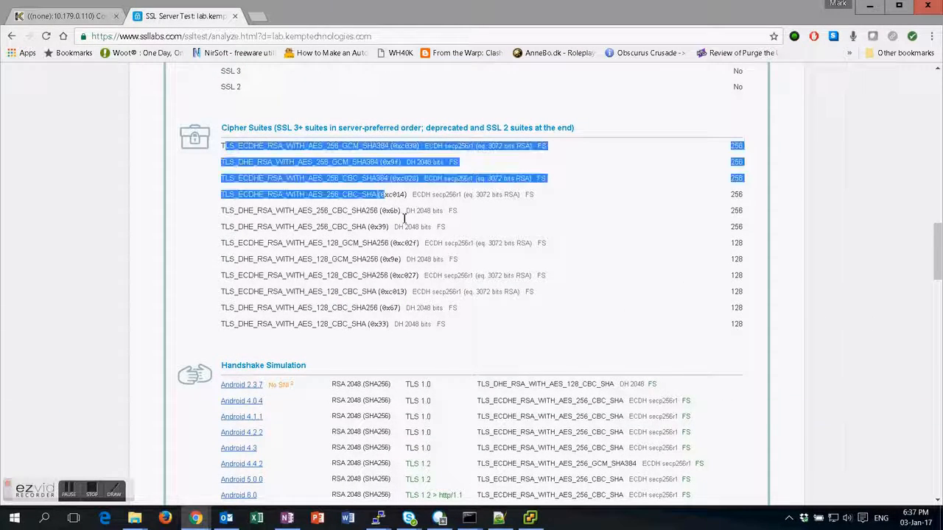
{"action": "left_click_drag", "start_coordinate": [383, 194], "coordinate": [446, 325]}
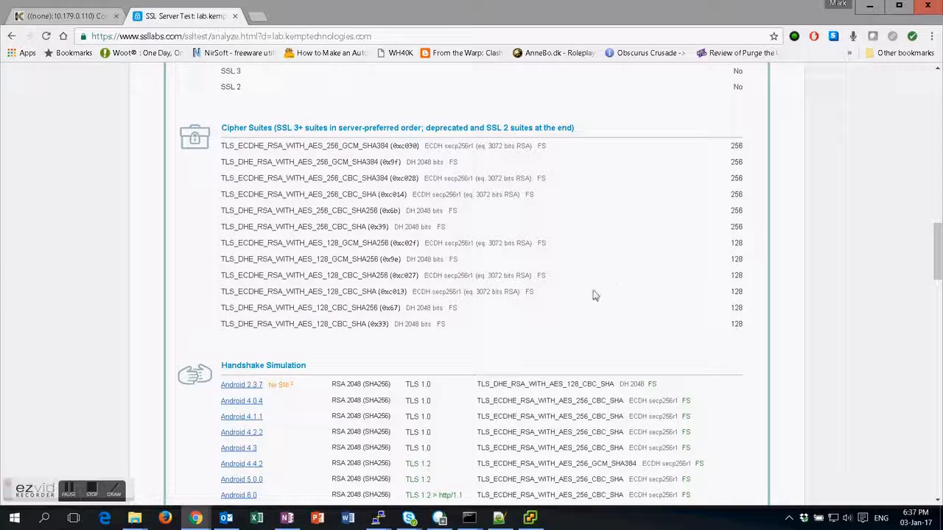
{"action": "mouse_move", "coordinate": [730, 161]}
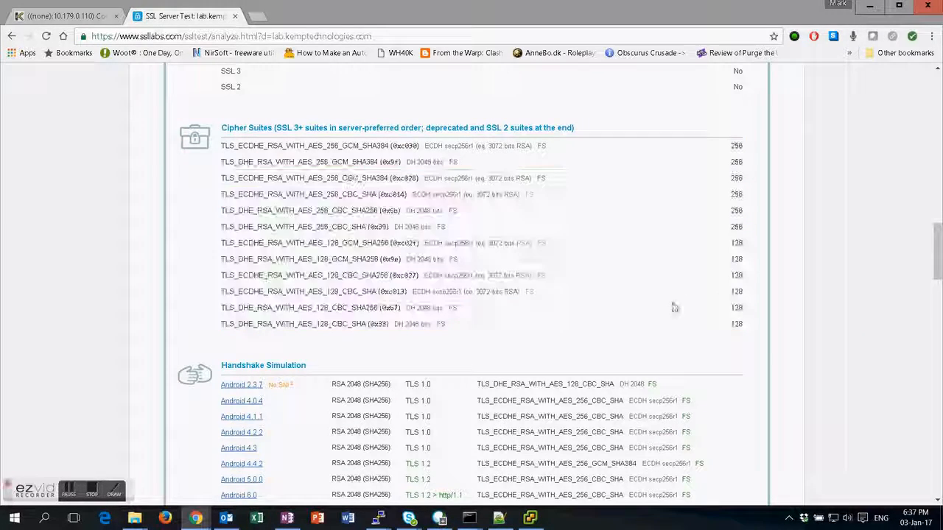
{"action": "scroll", "scroll_direction": "down", "scroll_amount": 3}
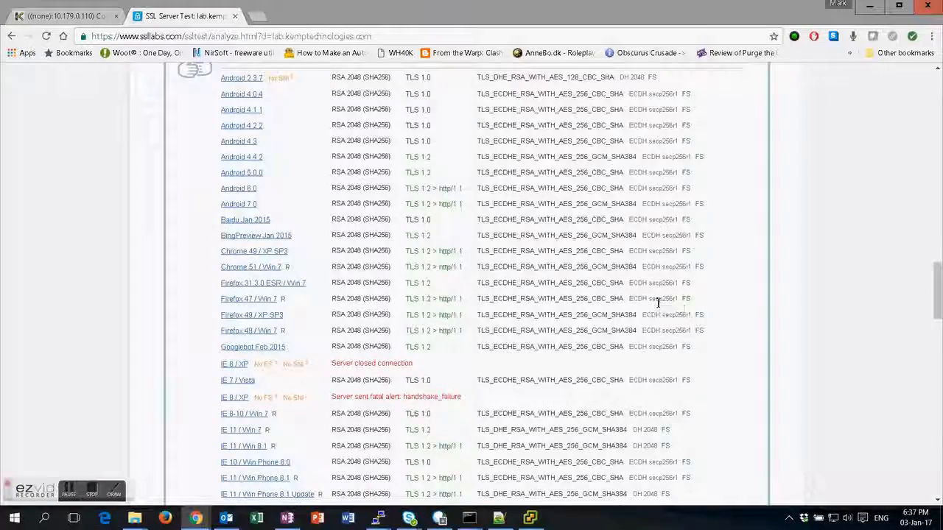
{"action": "scroll", "scroll_direction": "up", "scroll_amount": 3}
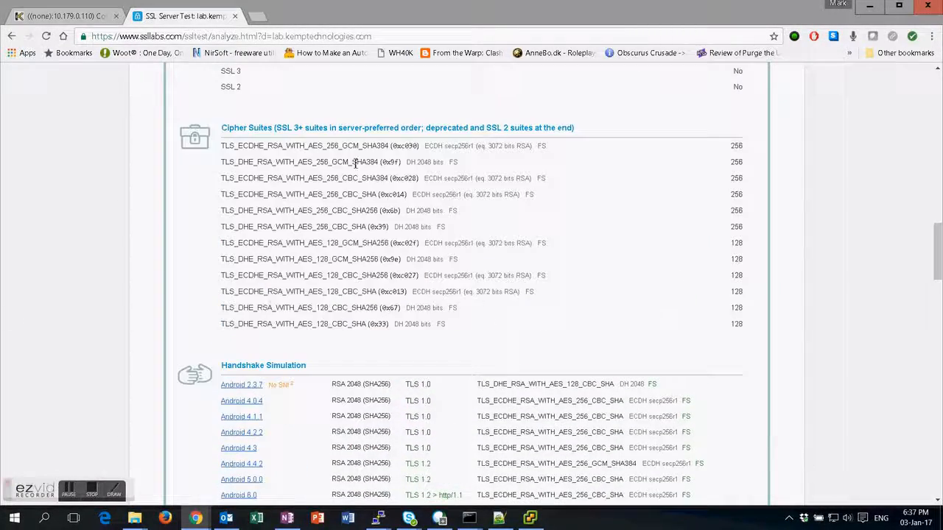
{"action": "scroll", "scroll_direction": "up", "scroll_amount": 3}
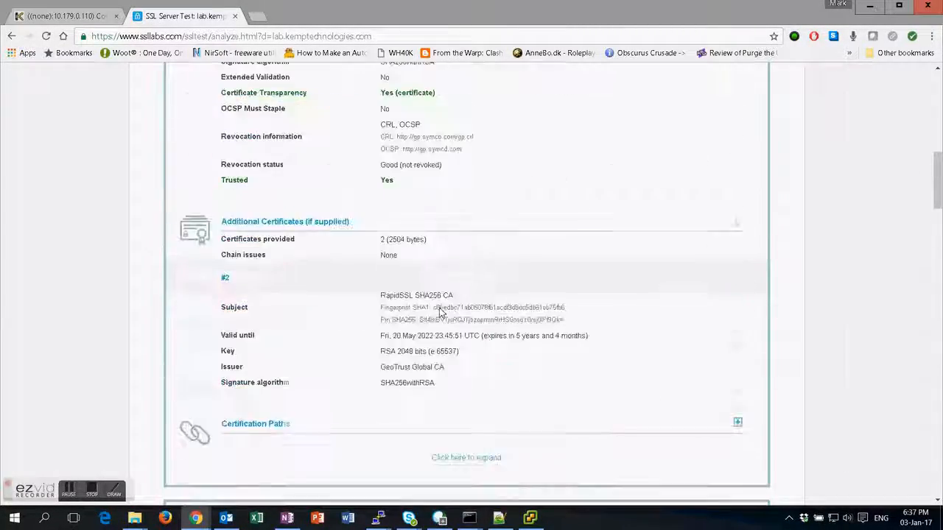
{"action": "scroll", "scroll_direction": "down", "scroll_amount": 3}
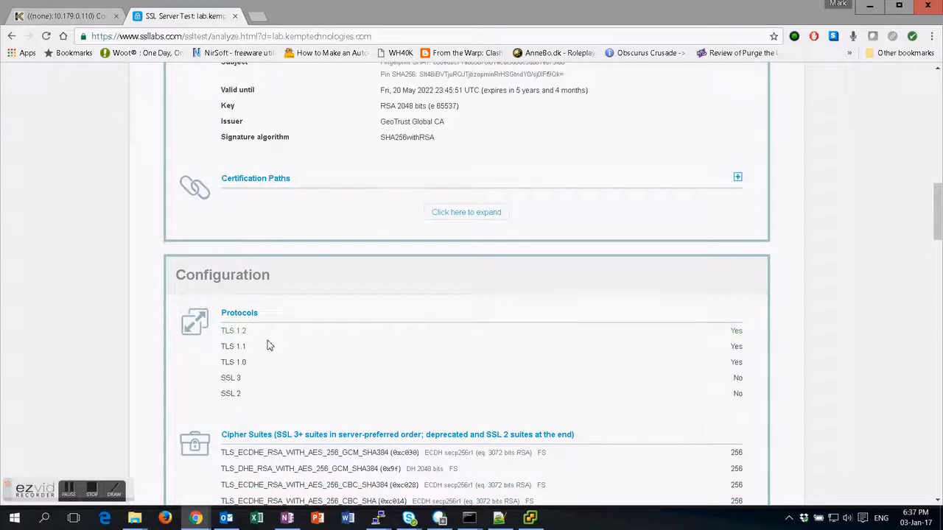
{"action": "scroll", "scroll_direction": "down", "scroll_amount": 3}
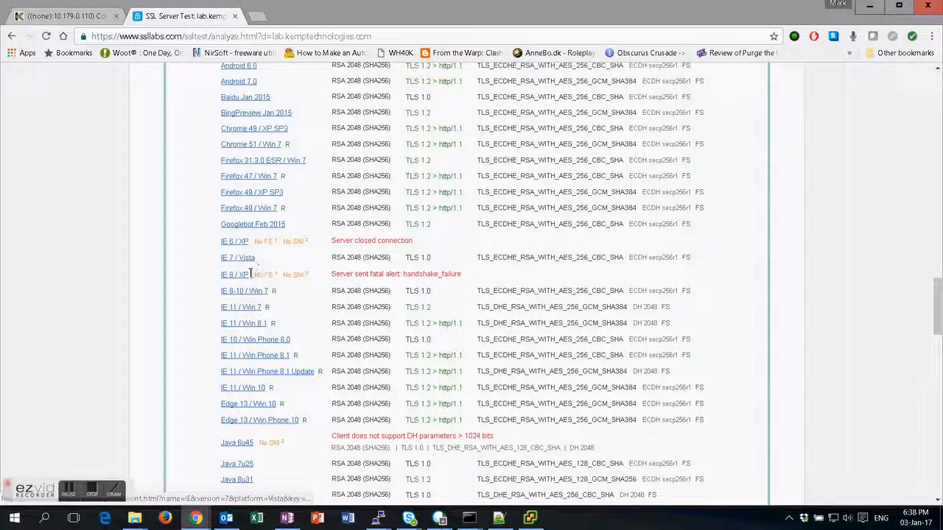
{"action": "scroll", "scroll_direction": "down", "scroll_amount": 3}
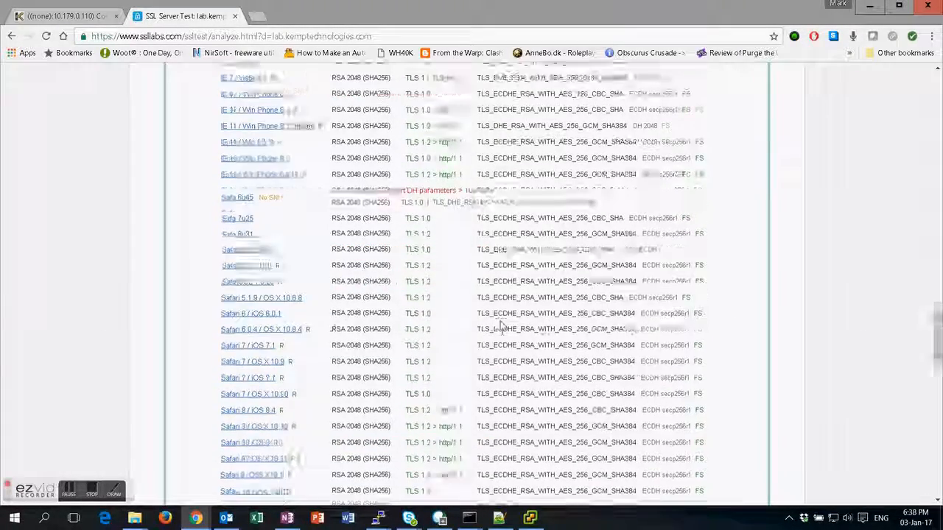
{"action": "scroll", "scroll_direction": "up", "scroll_amount": 3}
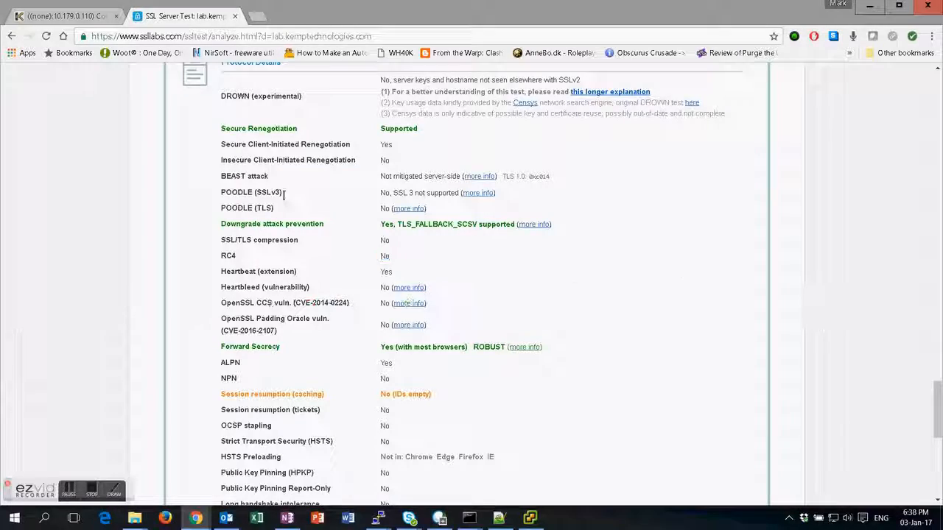
{"action": "scroll", "scroll_direction": "down", "scroll_amount": 3}
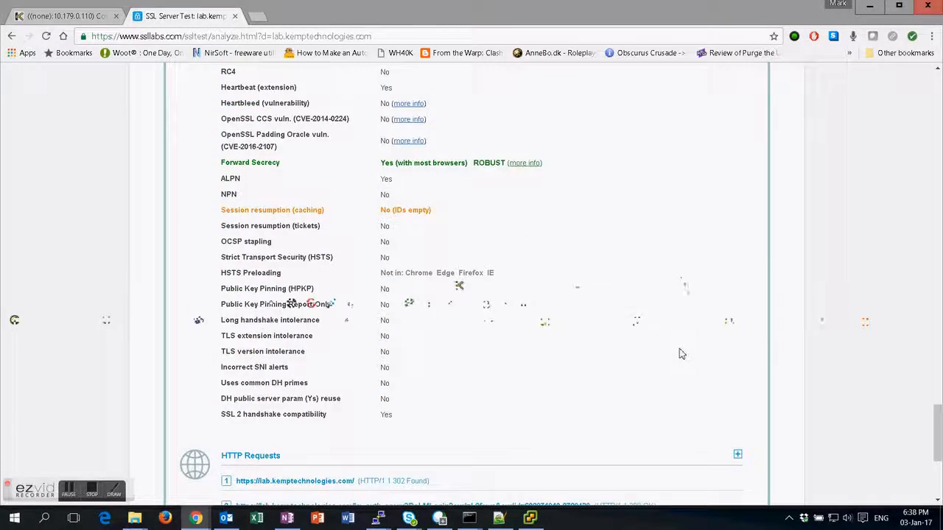
{"action": "scroll", "scroll_direction": "up", "scroll_amount": 3}
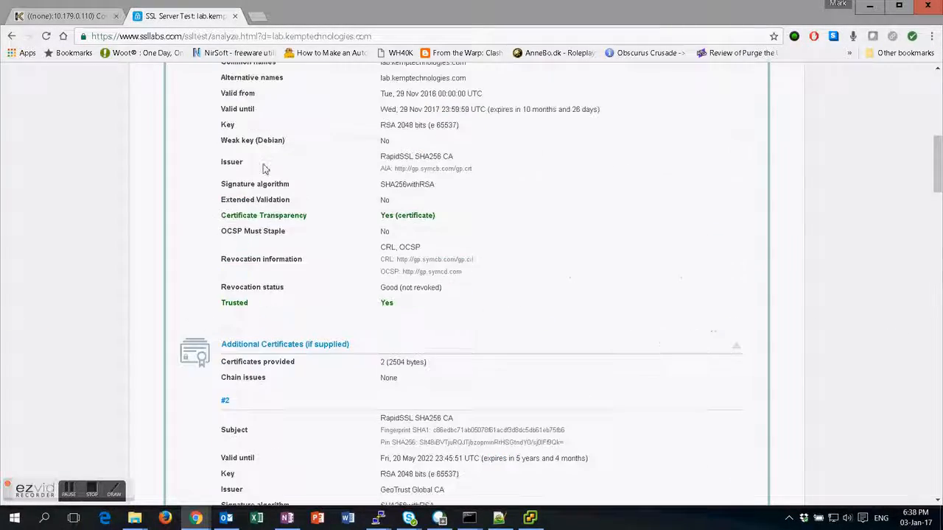
- Reopen the 10.179.0.94:443 service's SSL properties and check the assigned LabCert certificate
{"action": "left_click", "coordinate": [63, 16]}
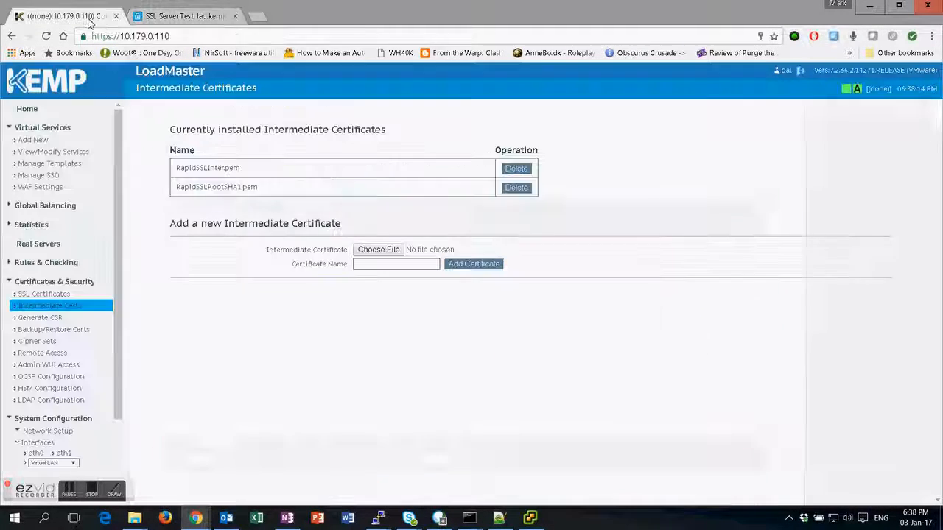
{"action": "left_click", "coordinate": [53, 152]}
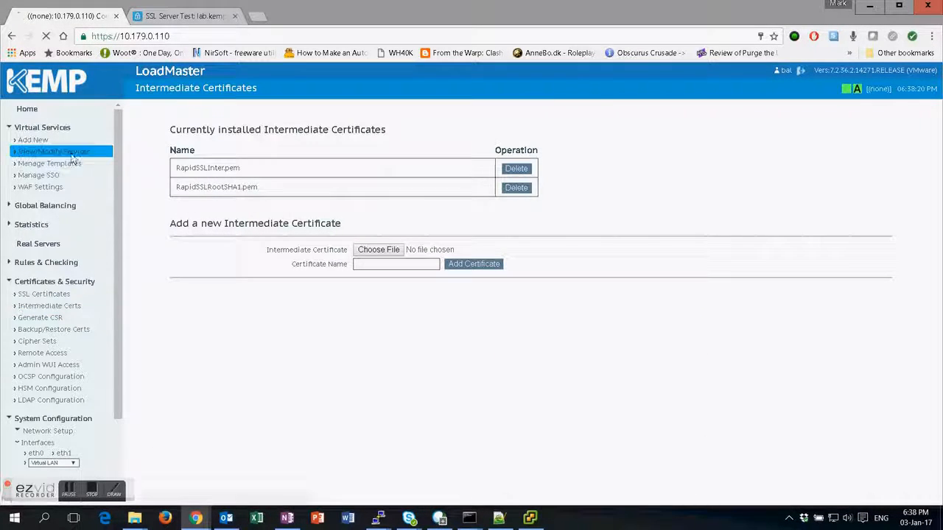
{"action": "left_click", "coordinate": [51, 151]}
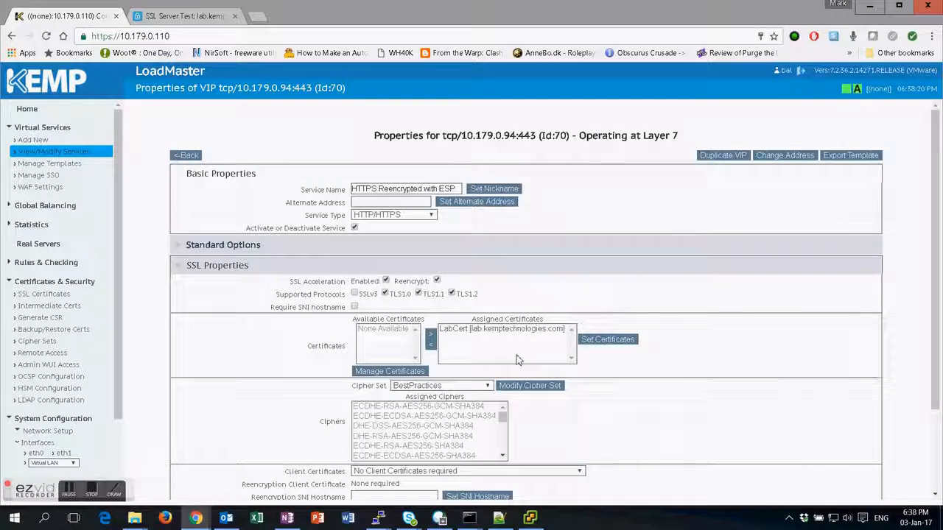
{"action": "scroll", "scroll_direction": "down", "scroll_amount": 3}
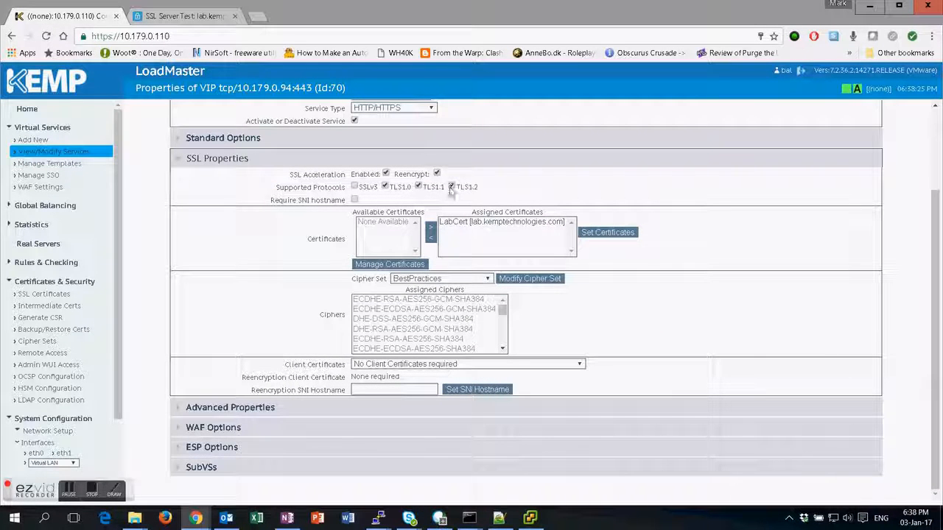
{"action": "left_click", "coordinate": [451, 187]}
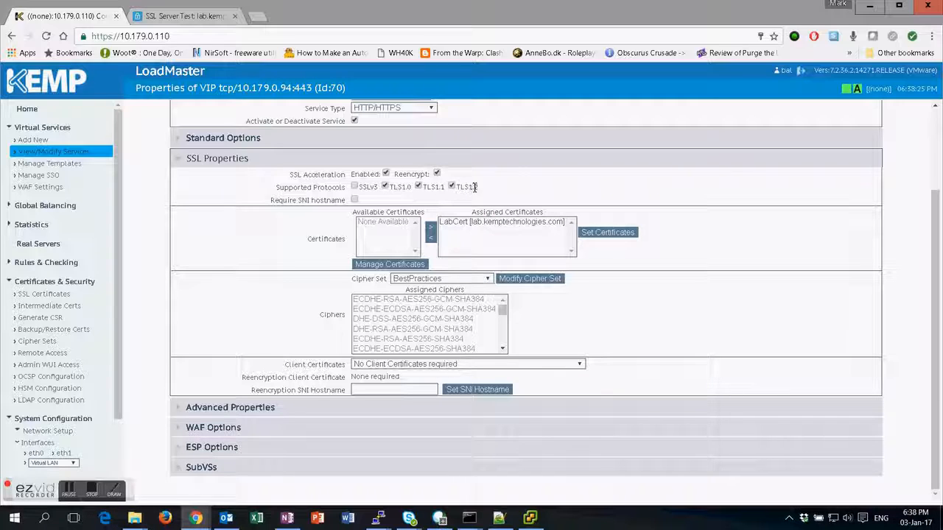
{"action": "left_click", "coordinate": [502, 222]}
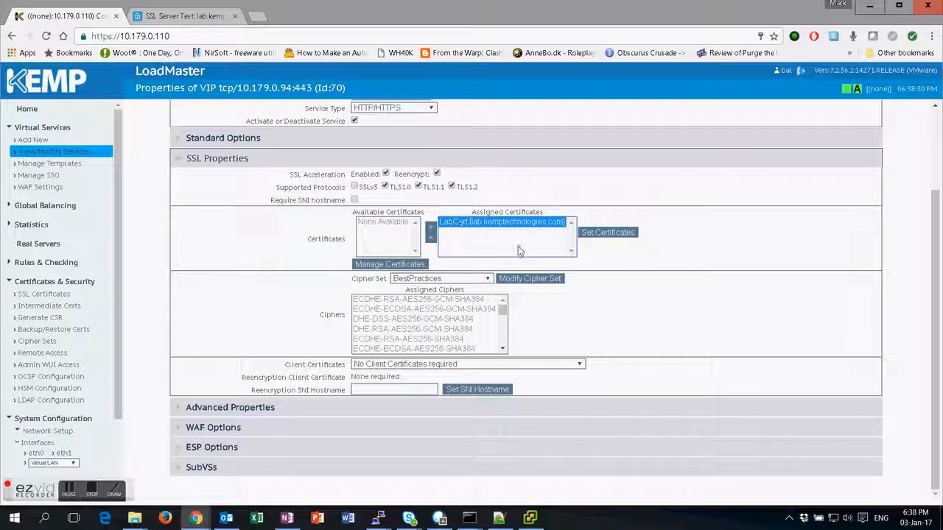